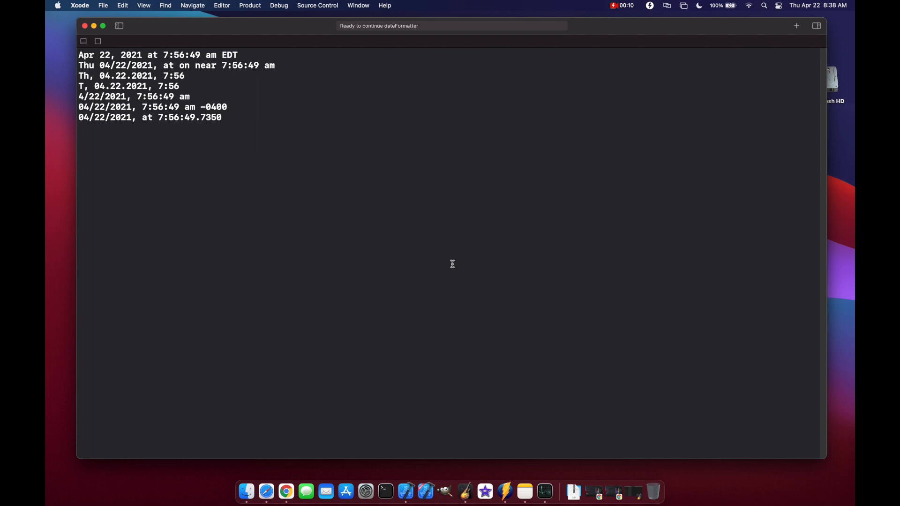
pyautogui.moveTo(50, 26)
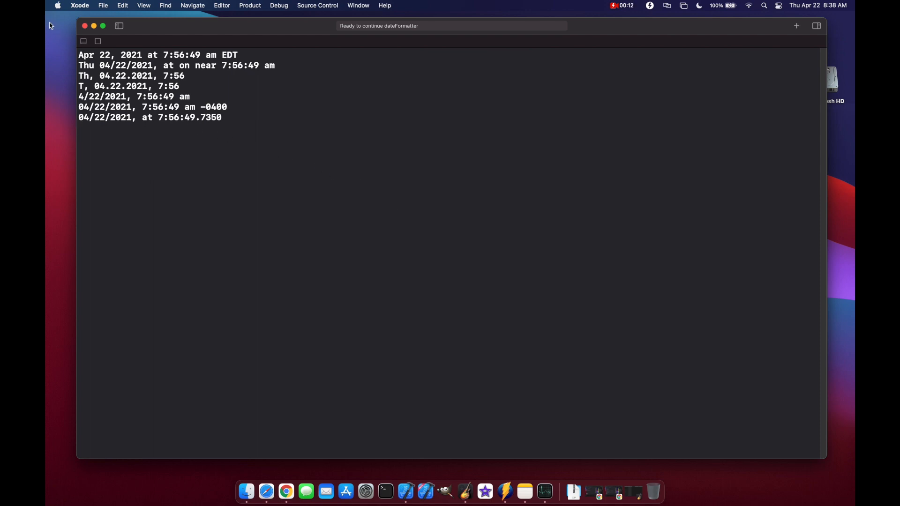
pyautogui.moveTo(204, 126)
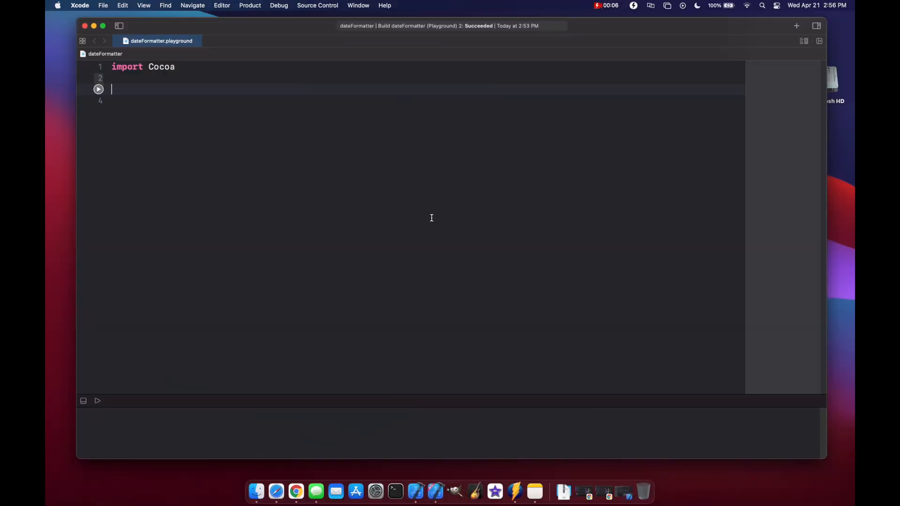
# Declare let dateFormatter = DateFormatter() and set amSymbol "am" and pmSymbol "PM".
pyautogui.write('1')
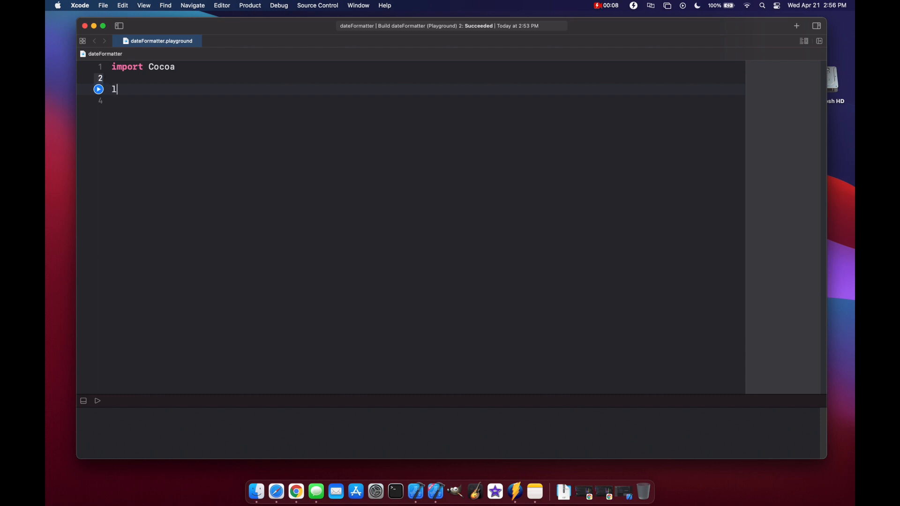
pyautogui.write('let dateFormatt')
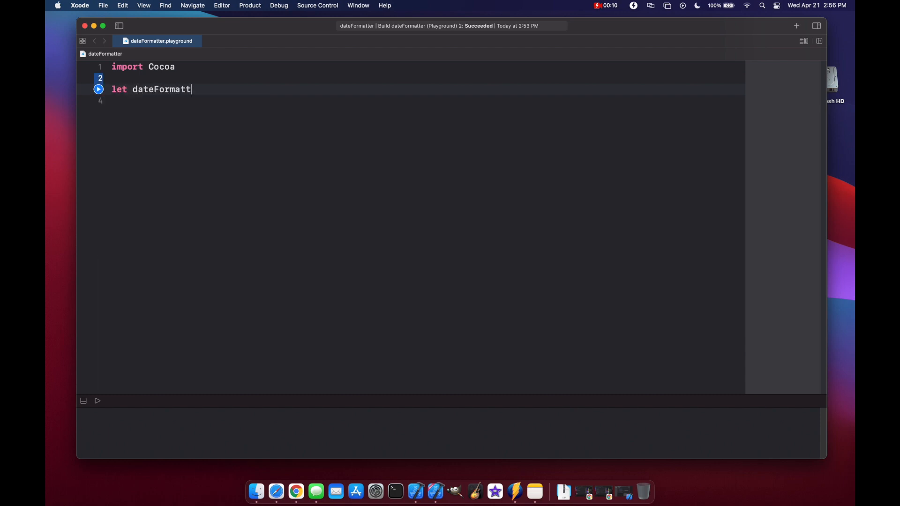
pyautogui.write('er = DateFormatter(')
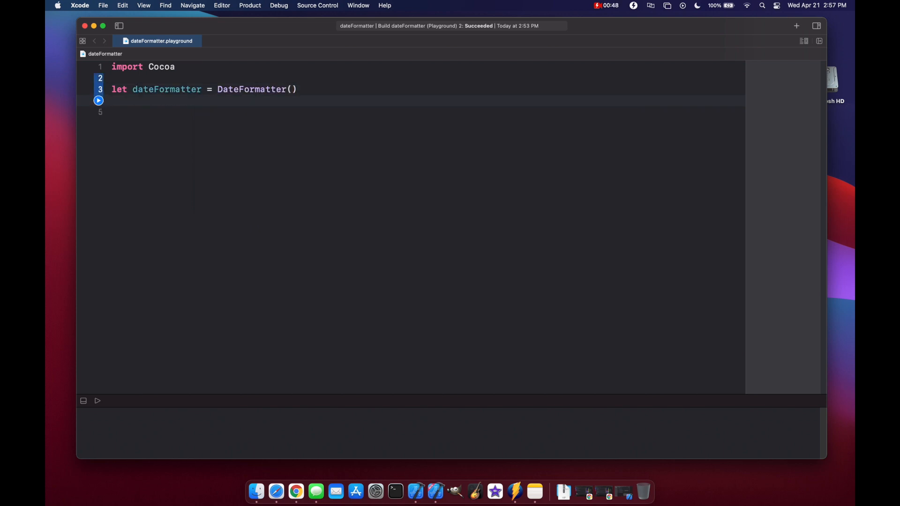
pyautogui.write('dateFormatter.amSymbol')
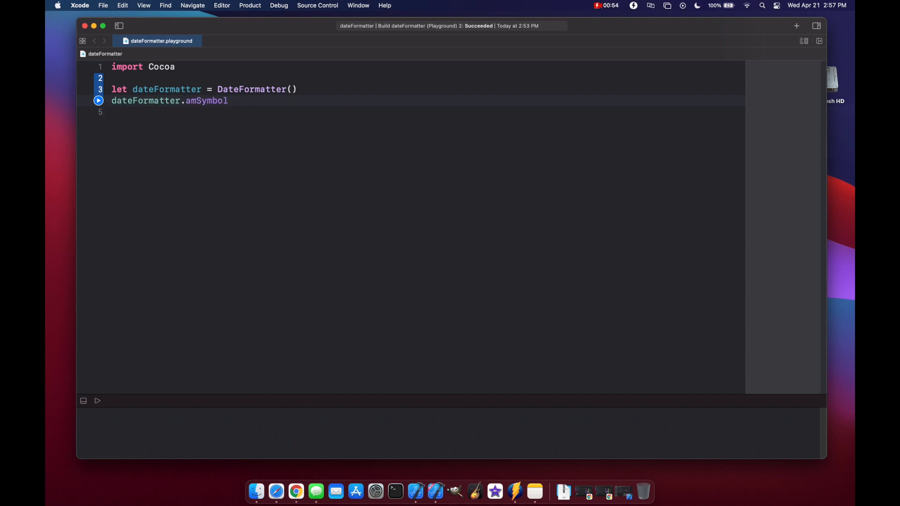
pyautogui.write('= "am"')
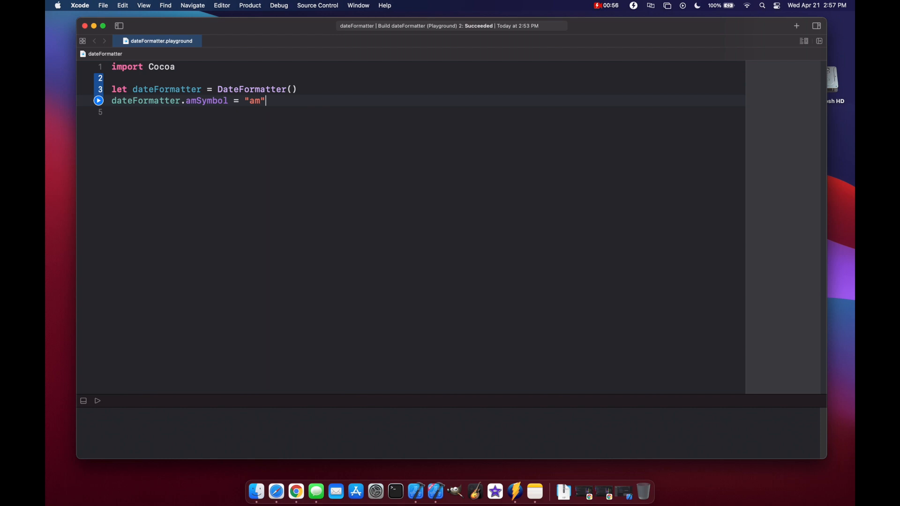
pyautogui.press('return')
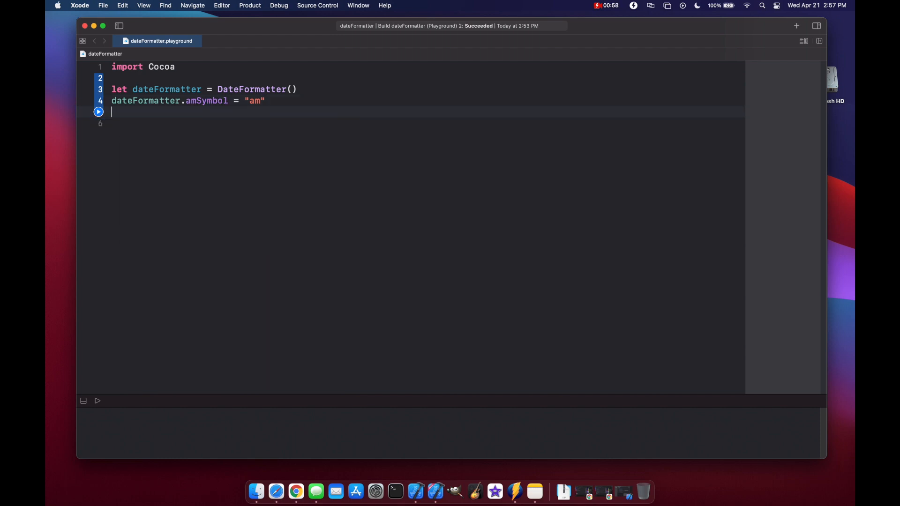
pyautogui.write('dateFormatter.pmSymbol = "PM')
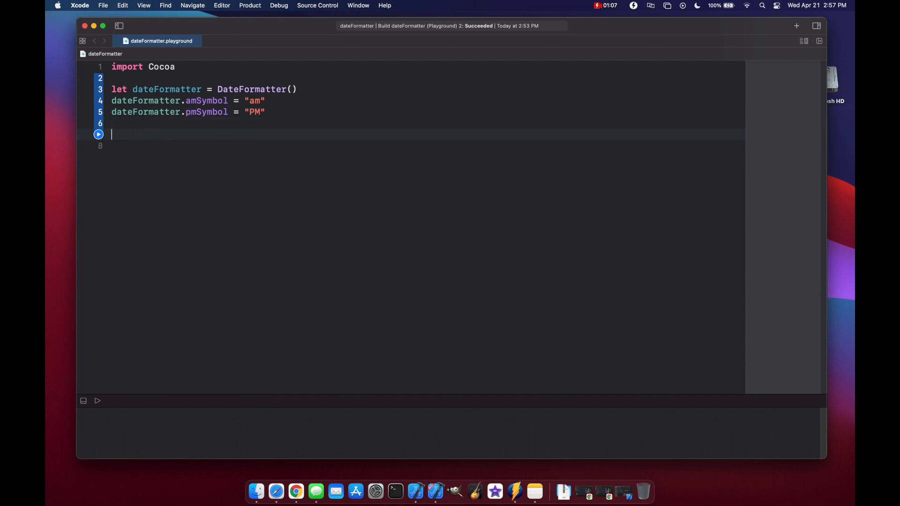
# Add print(dateFormatter.string(from: Date())) to output the current date.
pyautogui.write('print(form')
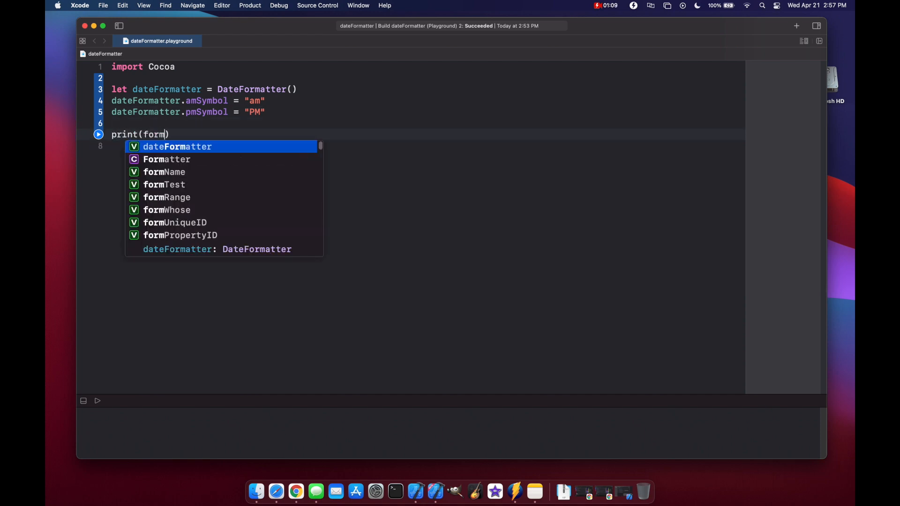
pyautogui.write('dateFormatter.string(from: Date')
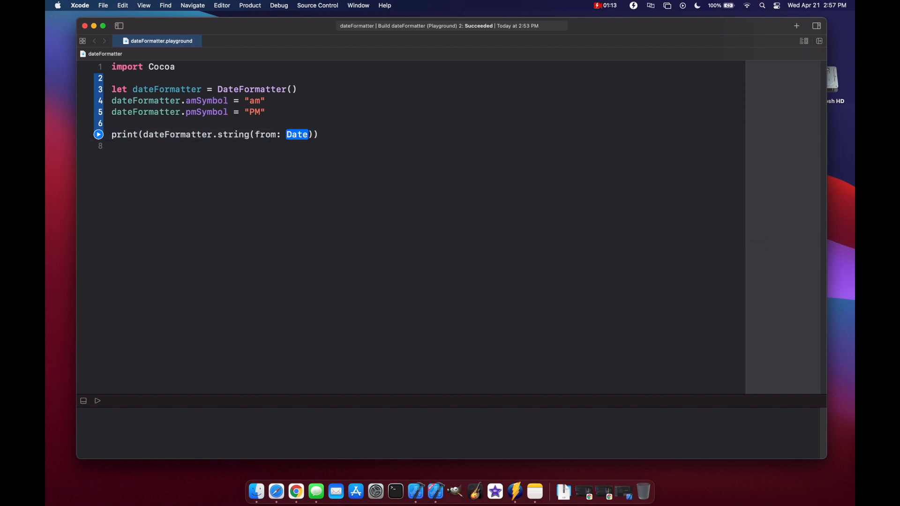
pyautogui.write('()')
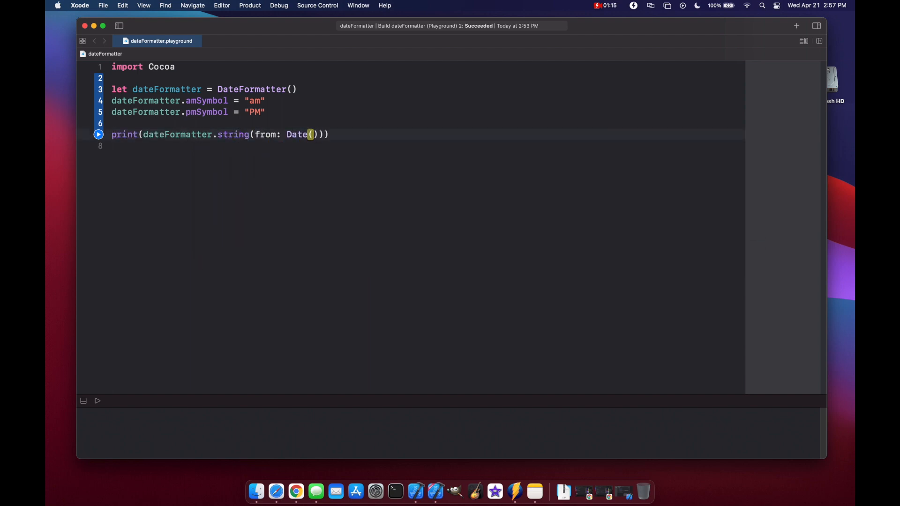
# Run the playground and set dateFormatter.dateStyle = .medium.
pyautogui.click(98, 134)
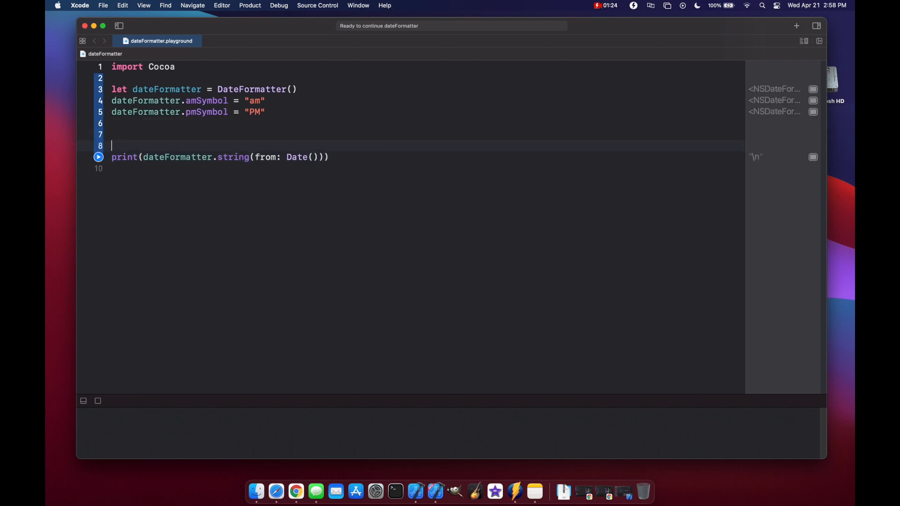
pyautogui.write('dateFormatter.dateStyle = .full')
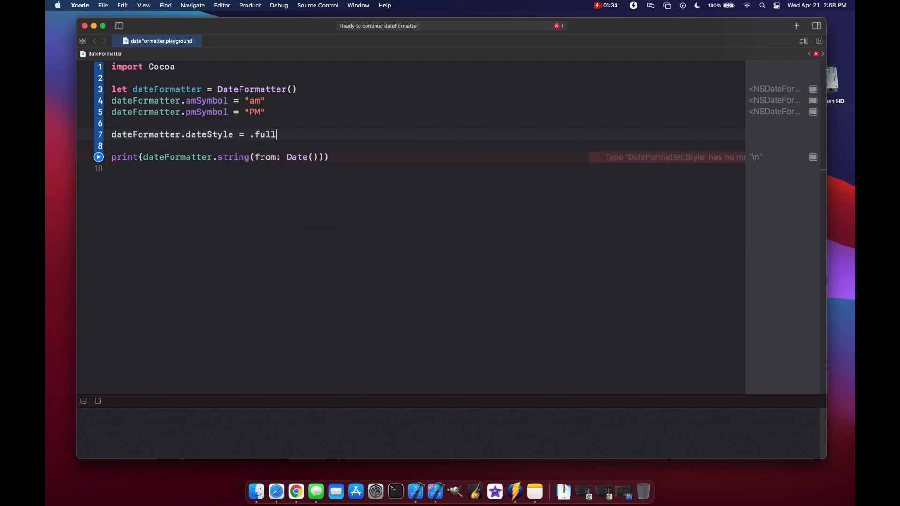
pyautogui.click(97, 156)
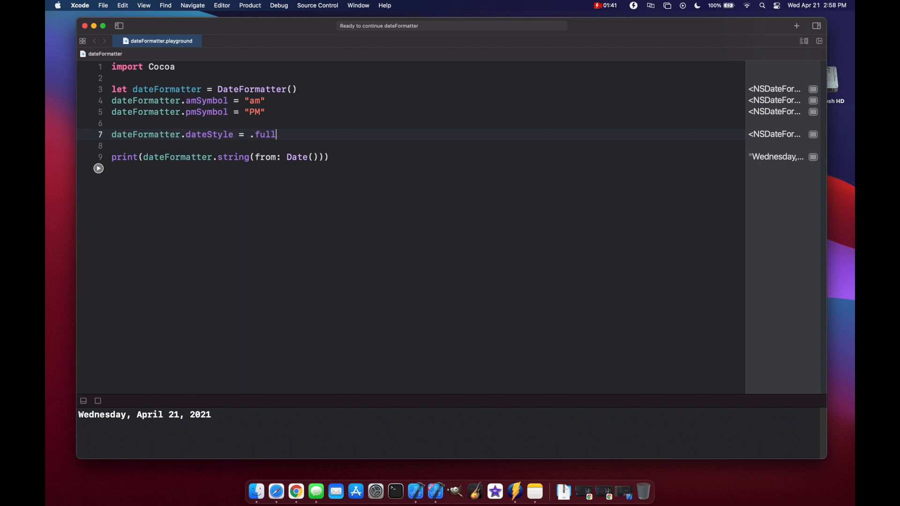
pyautogui.write('medium')
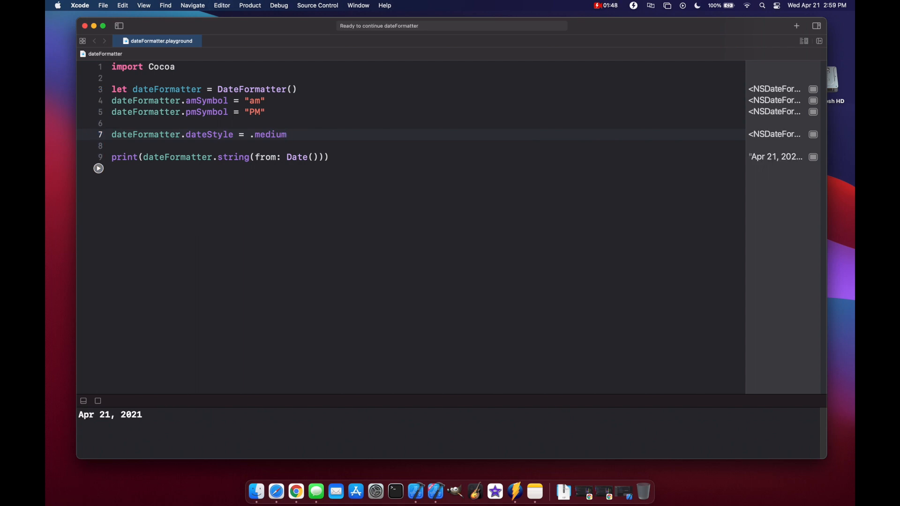
pyautogui.write('dateFormatter.')
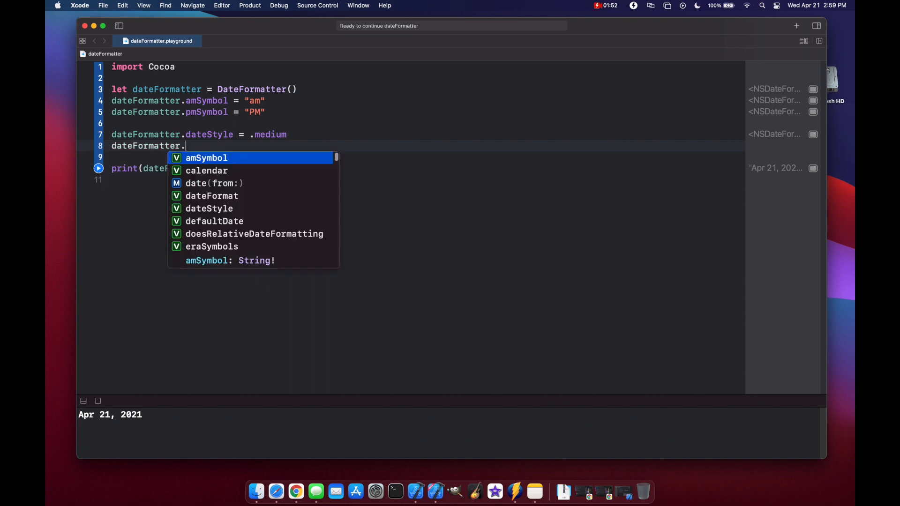
# Set timeStyle to .long and change pmSymbol to "pm", printing Apr 21, 2021 at 2:59:43 pm EDT.
pyautogui.write('timeStyle = .short')
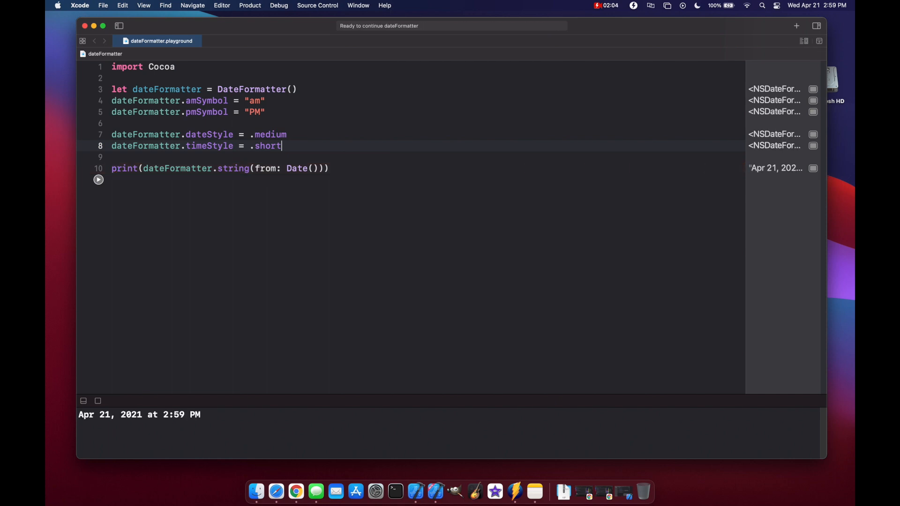
pyautogui.press('backspace')
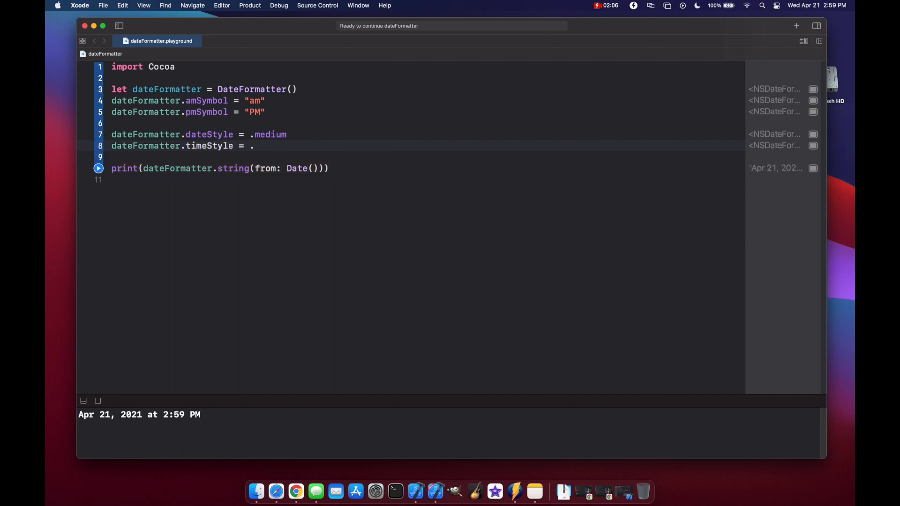
pyautogui.write('long')
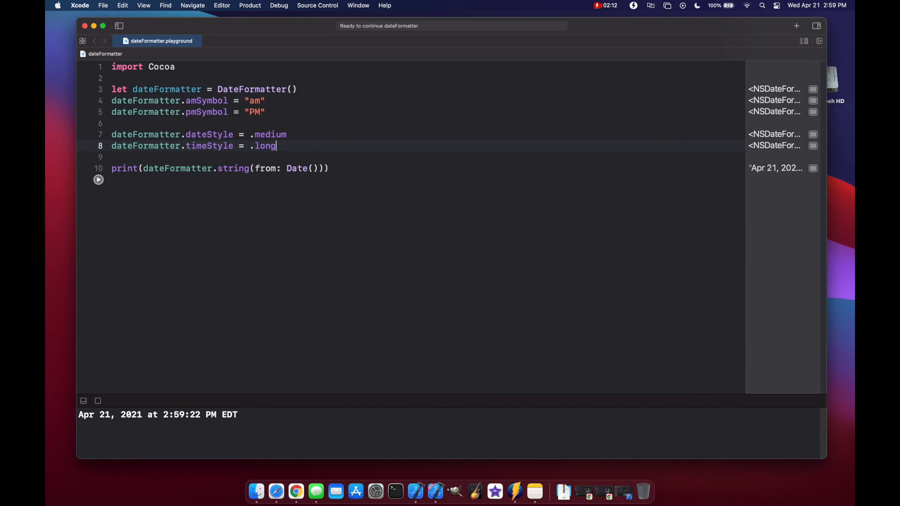
pyautogui.write('pm')
pyautogui.write('dateFormatter.')
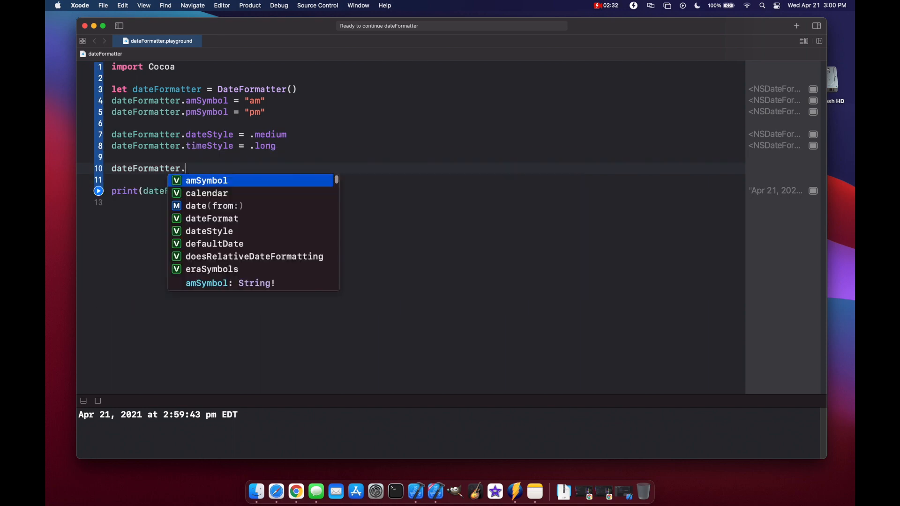
# Set dateFormatter.locale to Locale(identifier: "en_US"), then try en_GB printing 21 Apr 2021 at 15:01:20.
pyautogui.write('local')
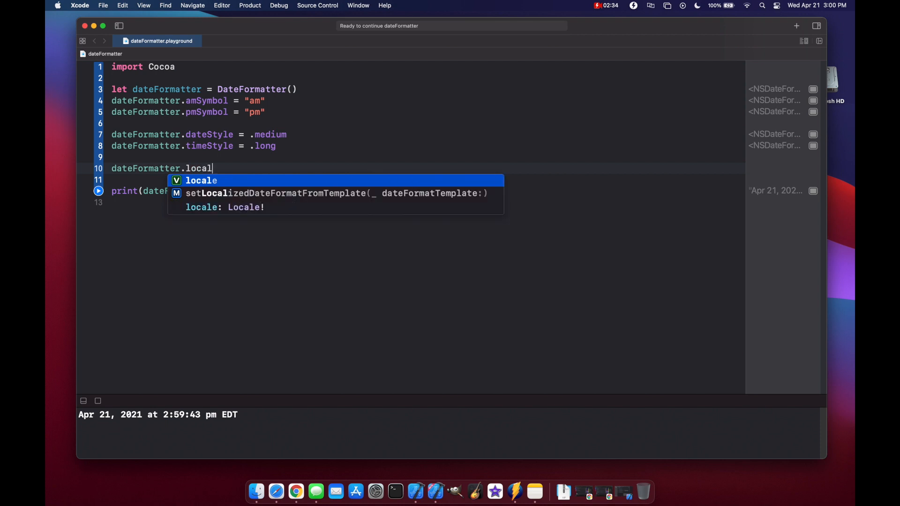
pyautogui.write('= Locale(identifier: String')
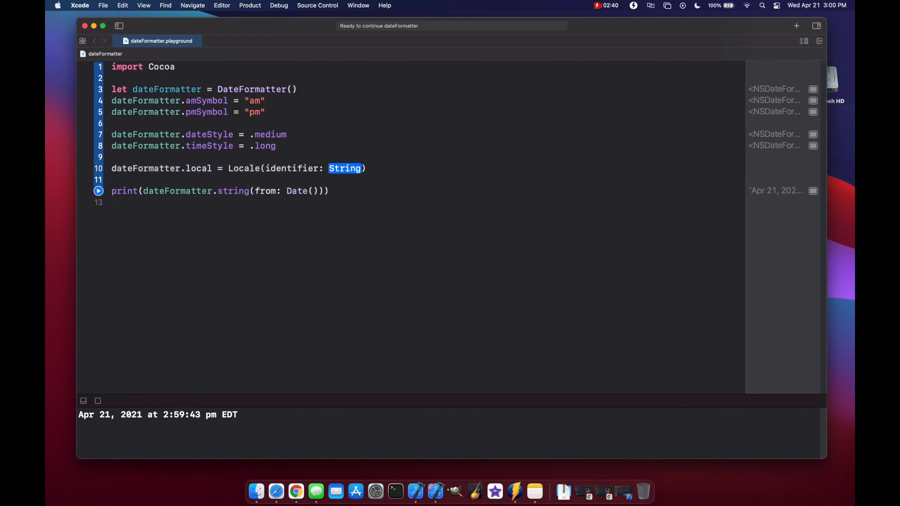
pyautogui.write('""')
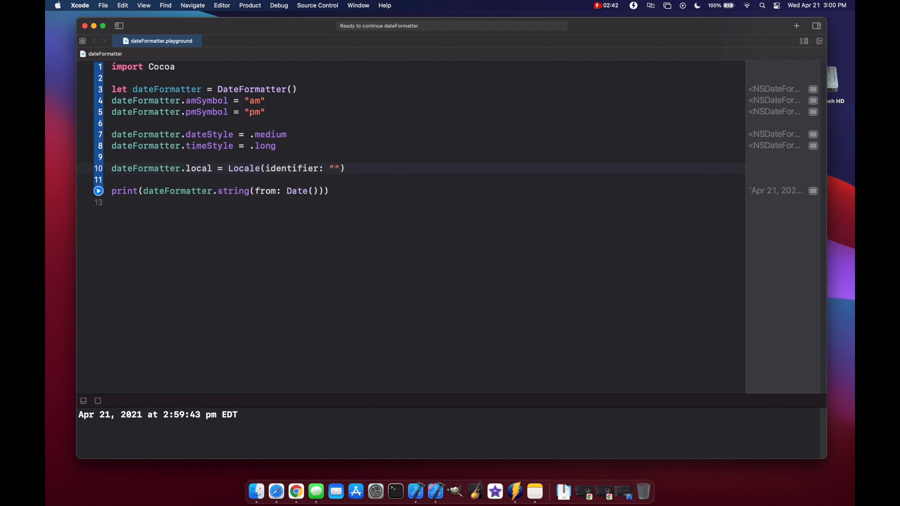
pyautogui.write('en_US')
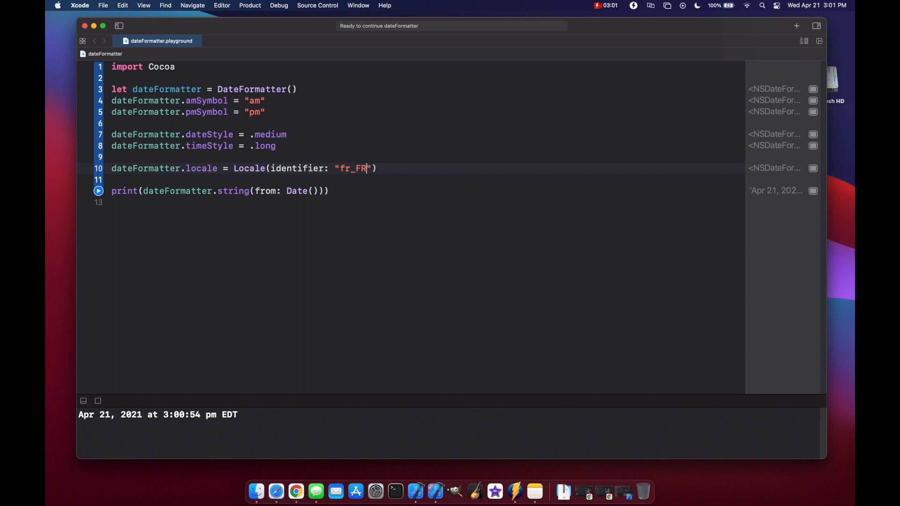
pyautogui.click(98, 191)
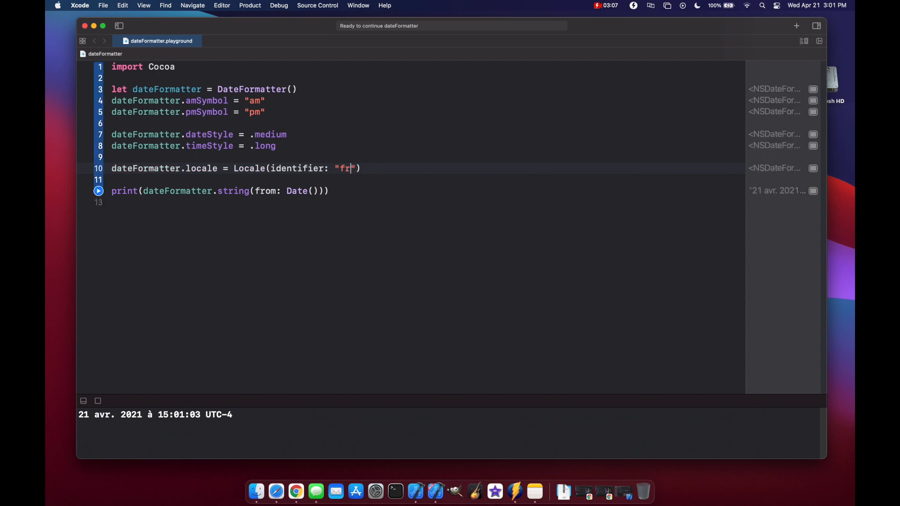
pyautogui.write('en_B')
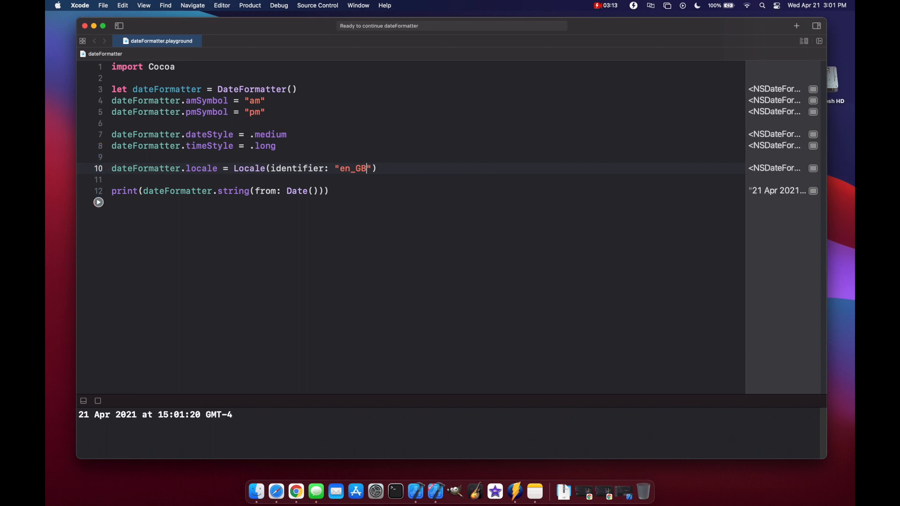
pyautogui.moveTo(153, 414)
pyautogui.write('US')
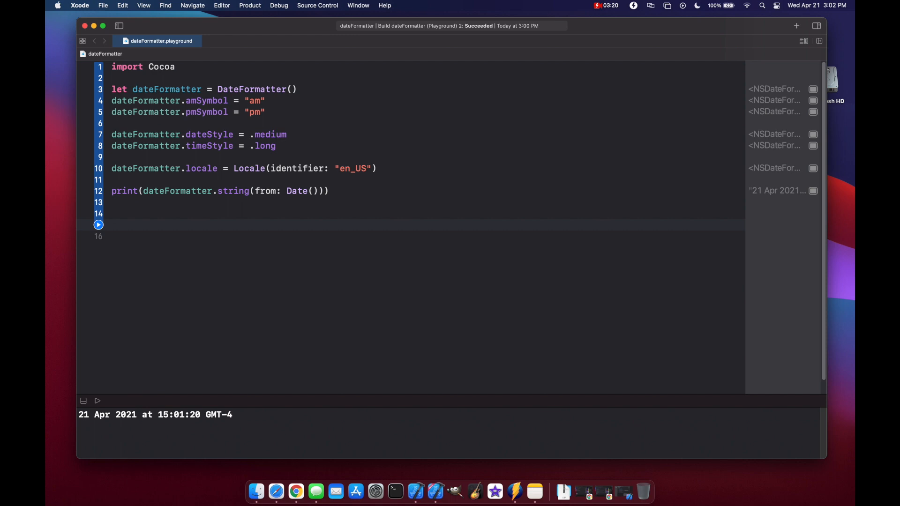
# Set dateFormatter.dateFormat to the custom pattern "EEEE, MM/dd/yyyy, h:mm:ss a".
pyautogui.click(111, 224)
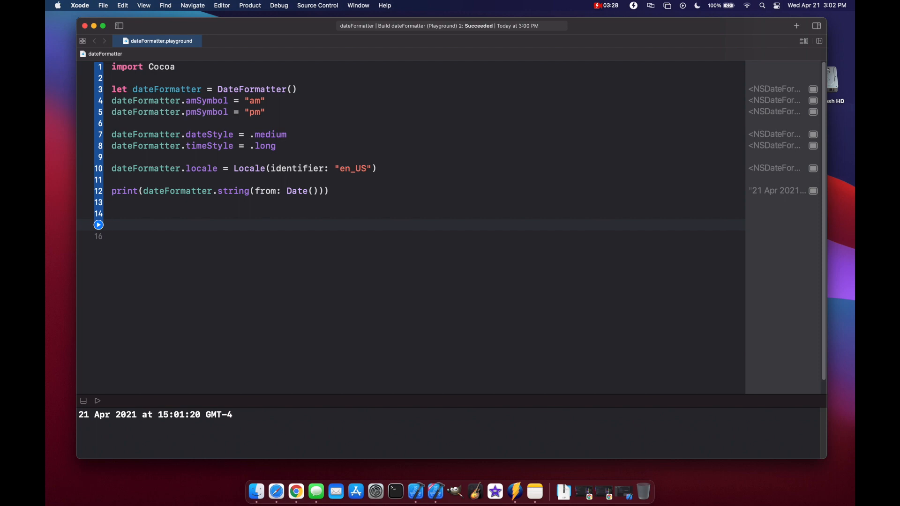
pyautogui.write('da')
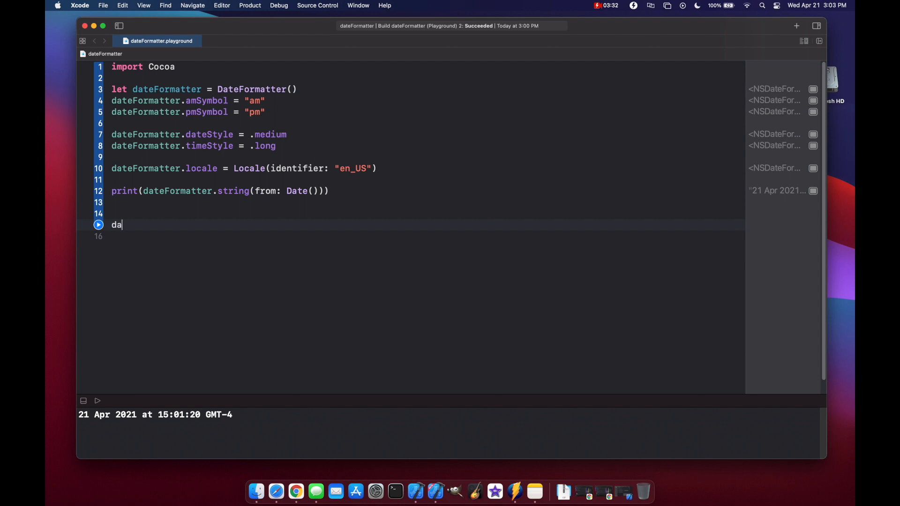
pyautogui.write('teFormatter')
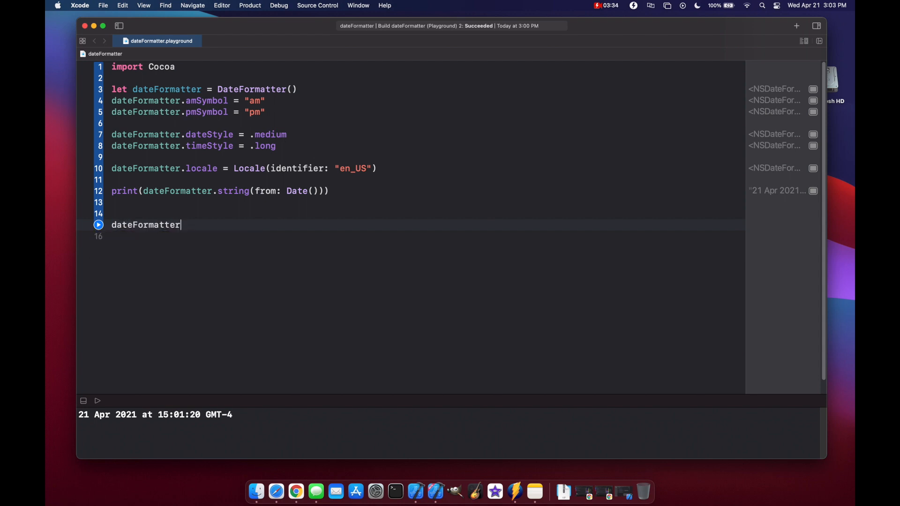
pyautogui.write('.dateFormat = "')
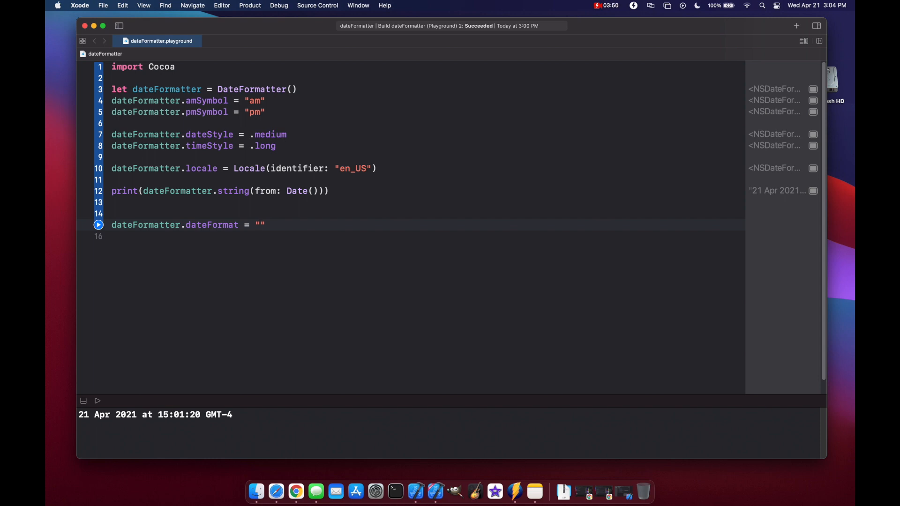
pyautogui.click(259, 224)
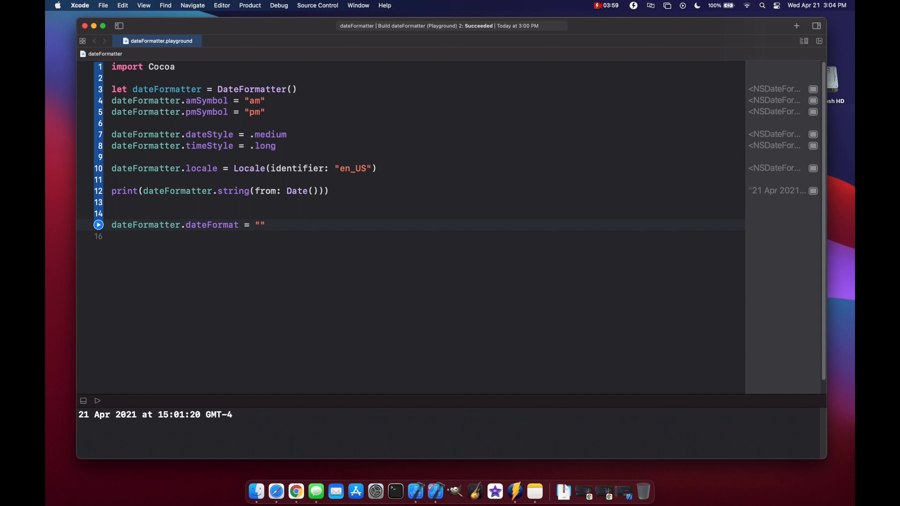
pyautogui.write('EEEE')
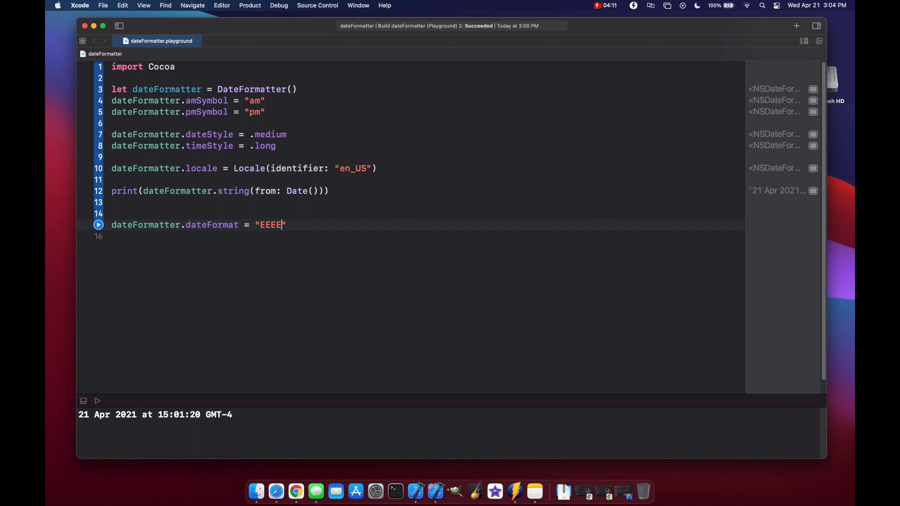
pyautogui.write(',')
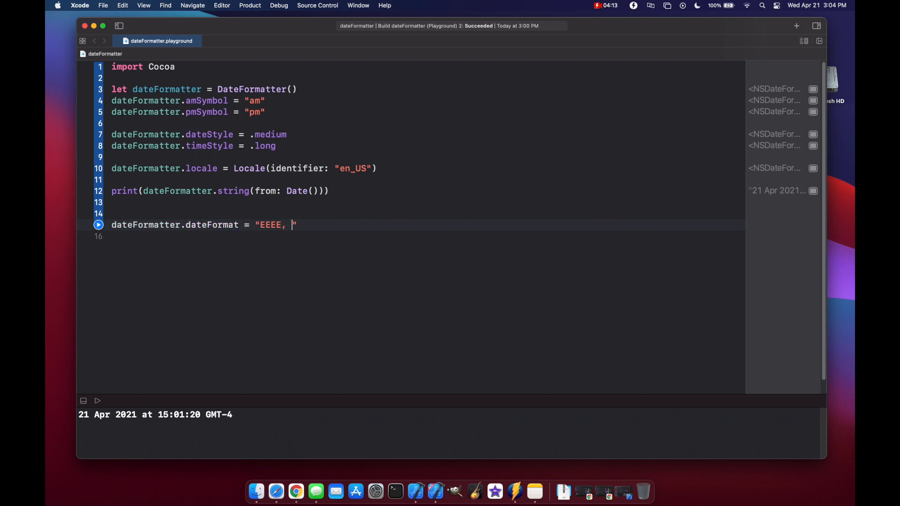
pyautogui.write('MM')
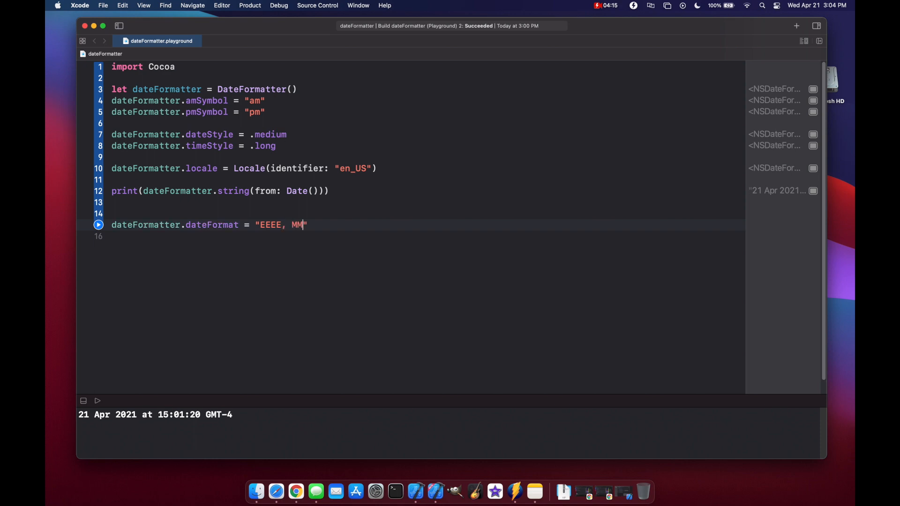
pyautogui.write('/d')
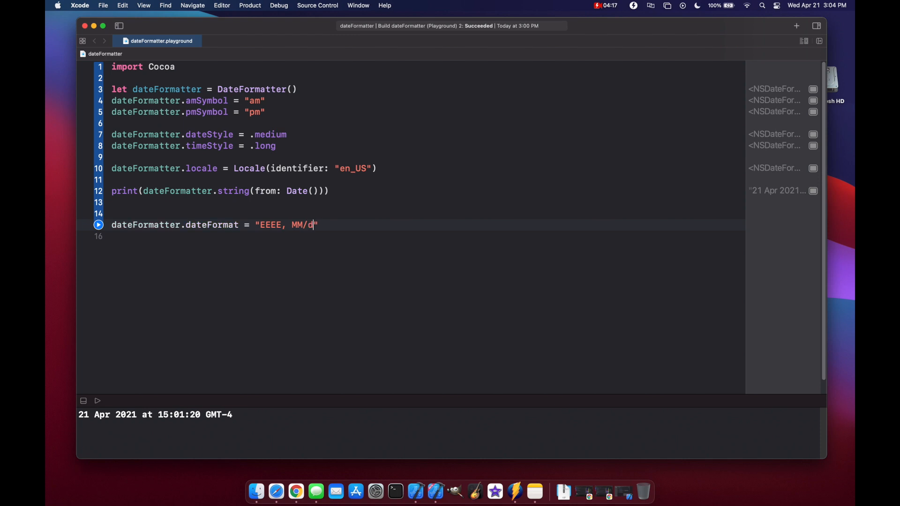
pyautogui.write('d/yyyy, h:mm:')
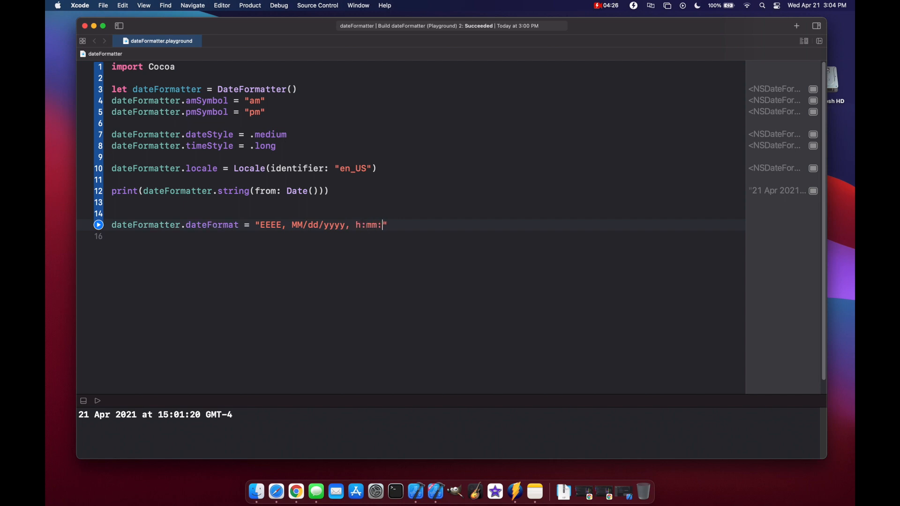
pyautogui.write('ss')
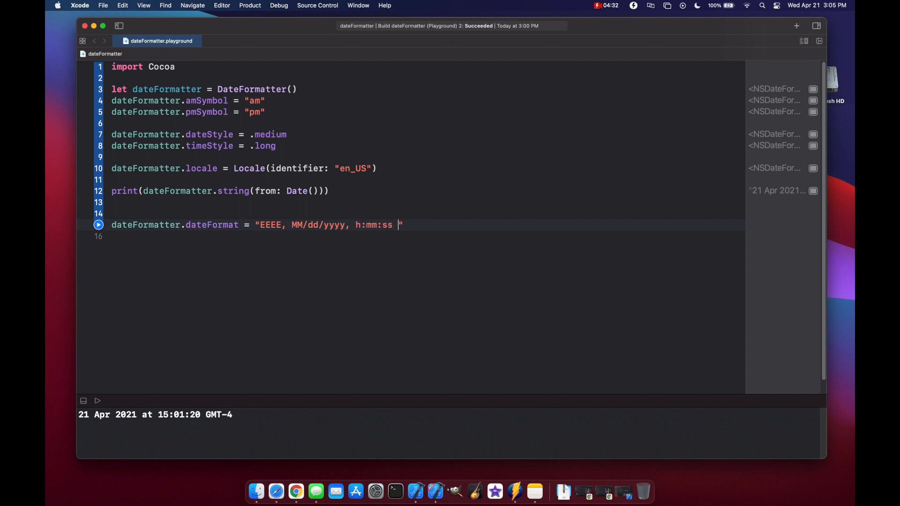
pyautogui.write('a')
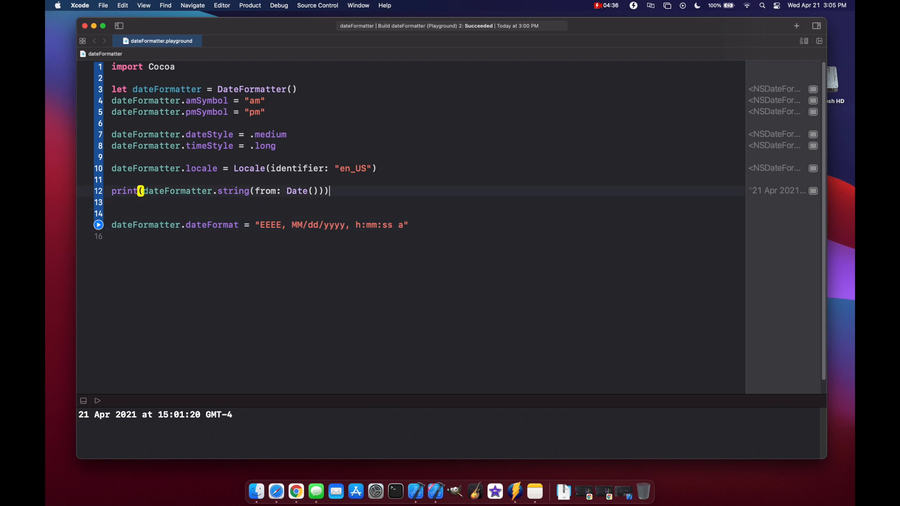
# Add print(dateFormatter.string(from: Date())) printing Wednesday, 04/21/2021, 3:05:19 pm.
pyautogui.write('print(dateFormatter.string(from: Date()))')
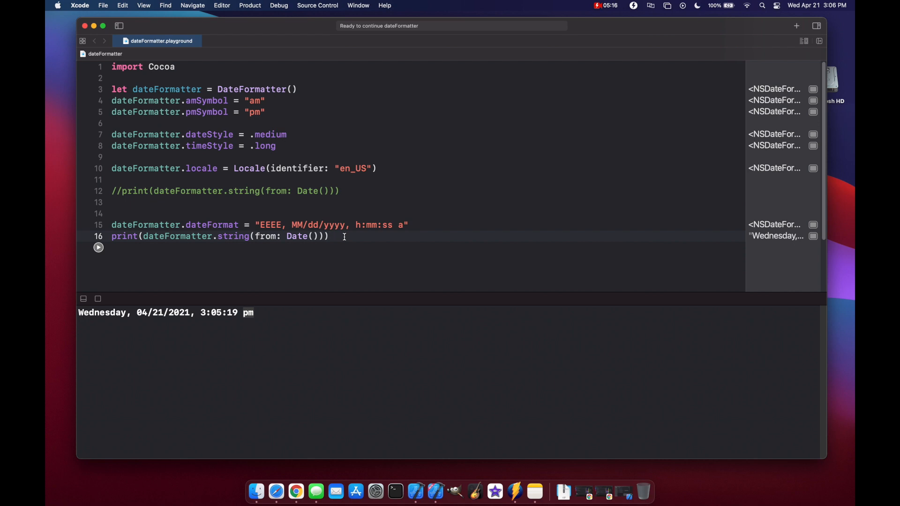
# Select the dateFormat and print lines to duplicate them for E, EE and EEE variants.
pyautogui.moveTo(111, 224); pyautogui.dragTo(328, 236)
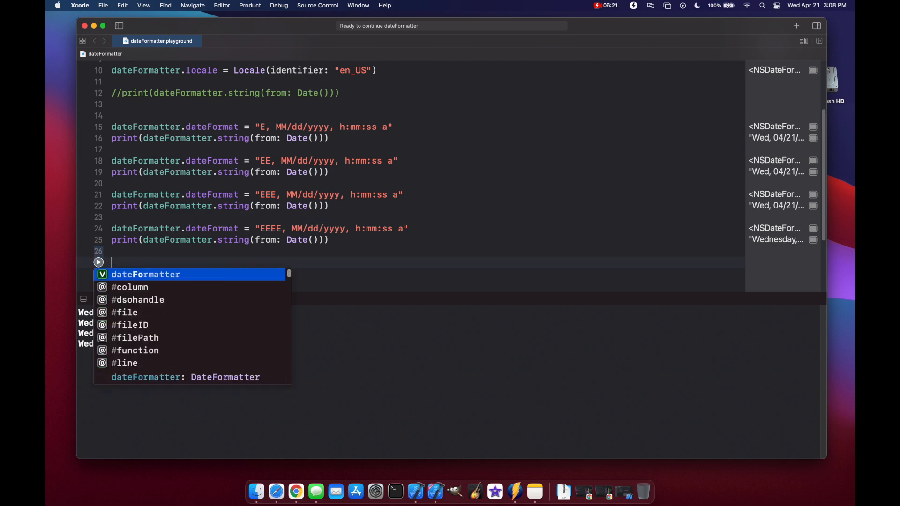
# Add dateFormatter.weekdaySymbols starting with "Su" and rerun to see the short weekday.
pyautogui.write('dateFormatter.w')
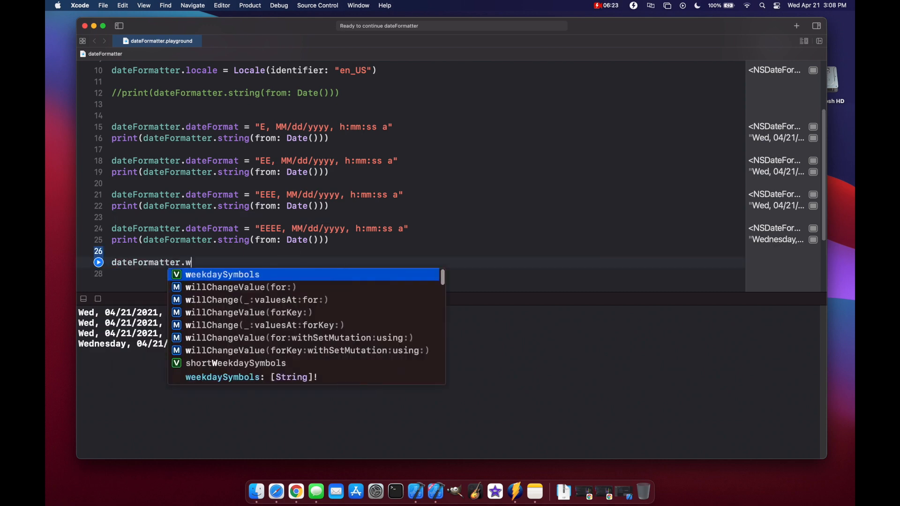
pyautogui.write('eekdaySymbols = [')
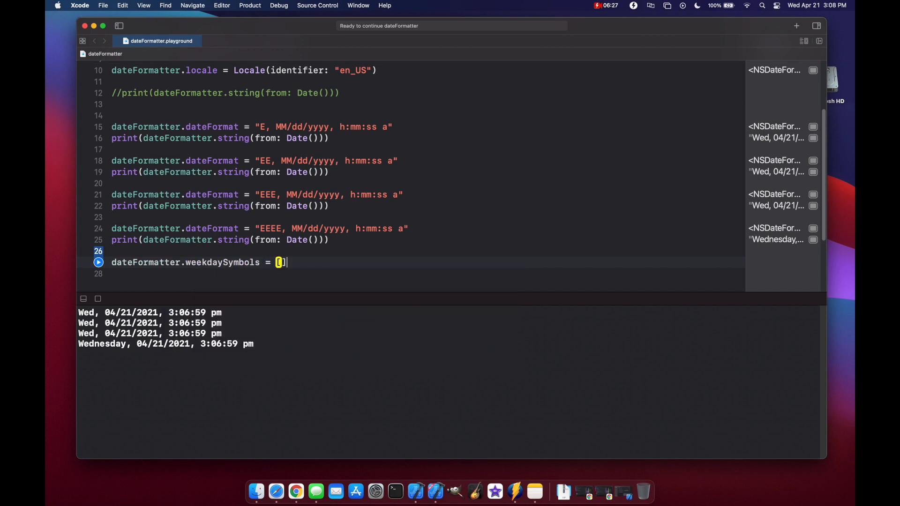
pyautogui.write('"')
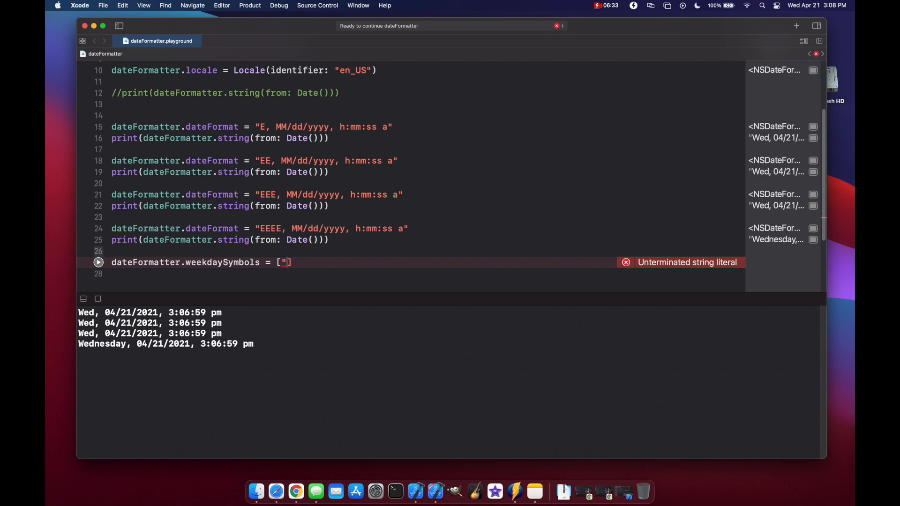
pyautogui.write('Su')
pyautogui.click(425, 274)
pyautogui.write('print(dateFormatter.string(from: Date()))')
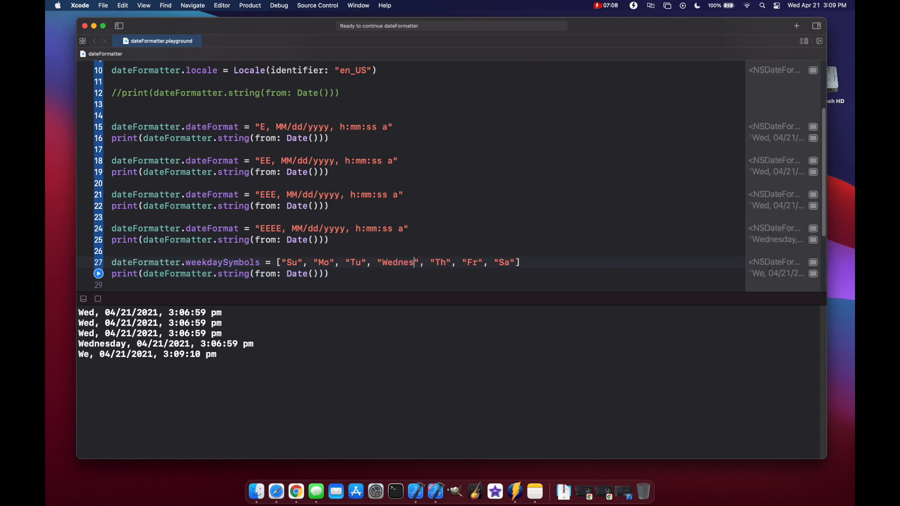
pyautogui.click(97, 274)
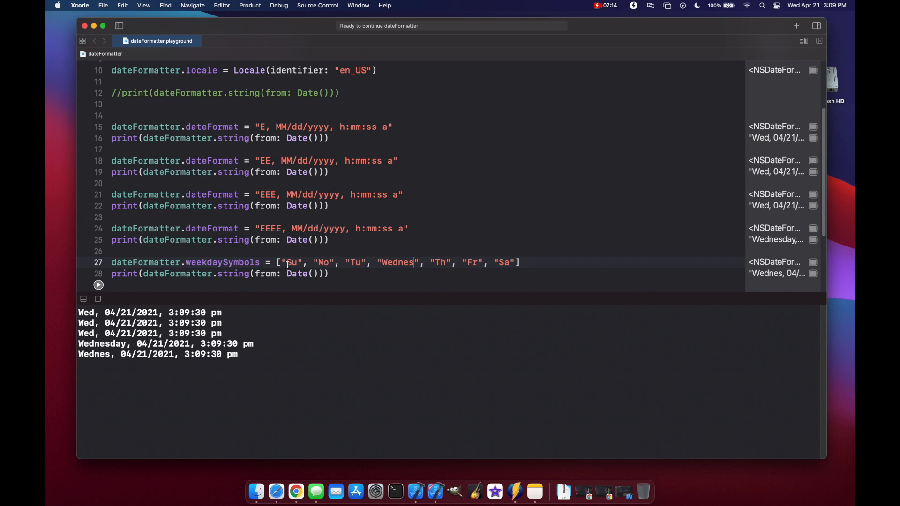
# Reorder the weekday array so "Su" comes first in the symbols list.
pyautogui.doubleClick(293, 262)
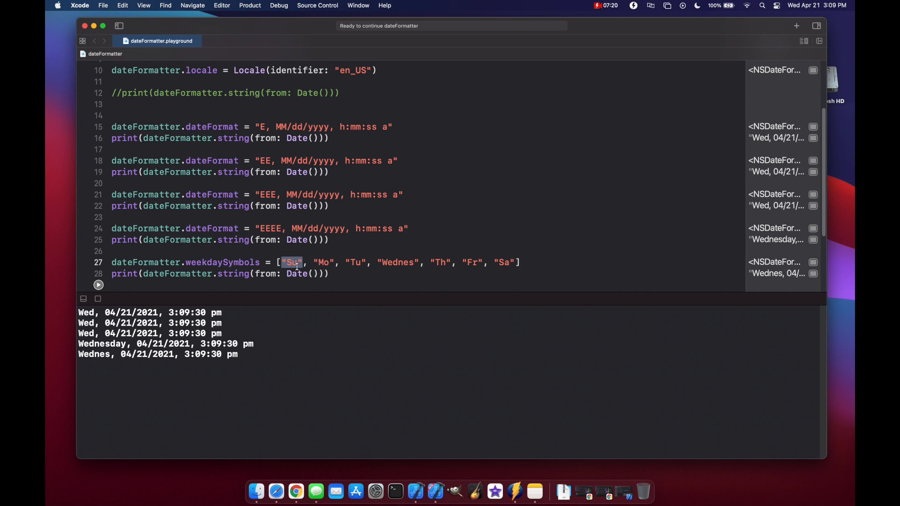
pyautogui.press('Delete')
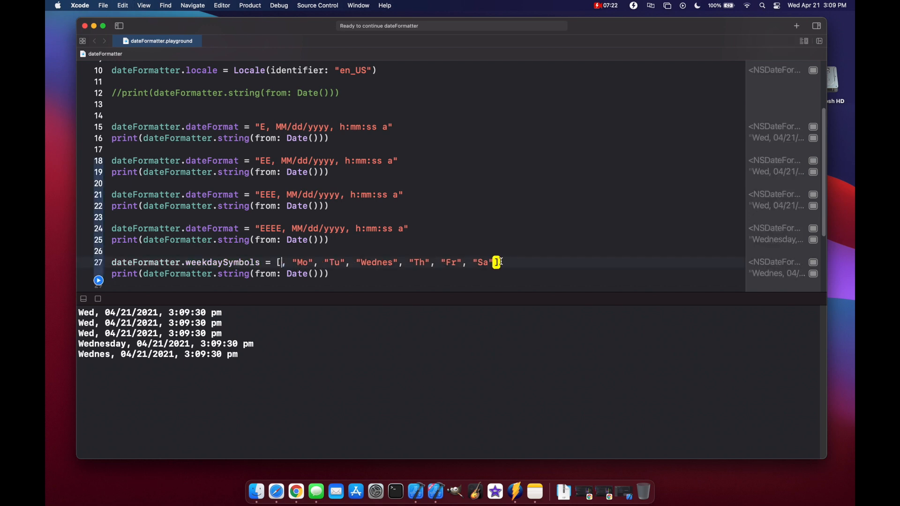
pyautogui.write(', "Su"')
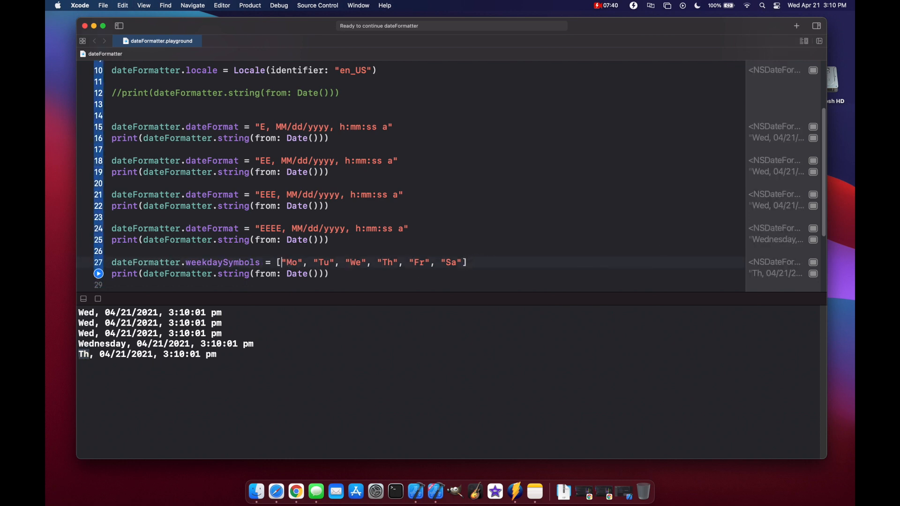
pyautogui.write('"Su",')
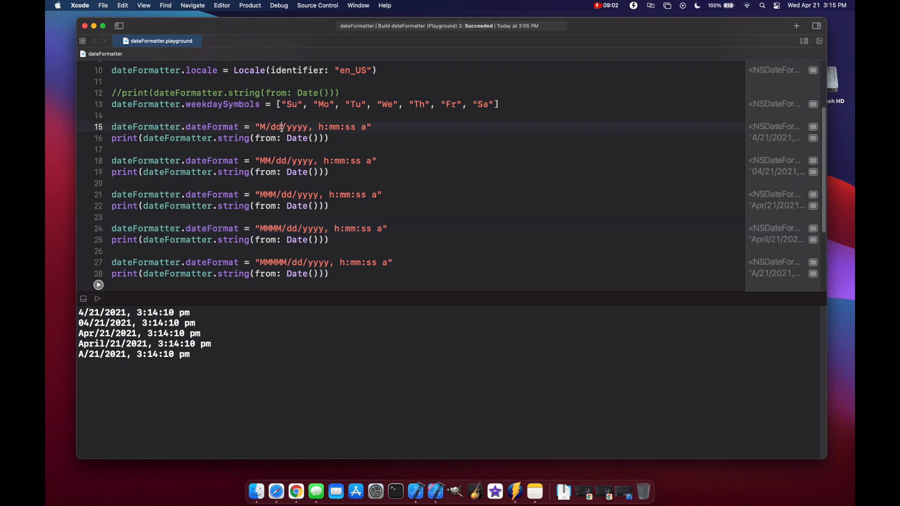
# Select part of a dateFormat string to switch it to the month patterns M through MMMMM.
pyautogui.doubleClick(276, 126)
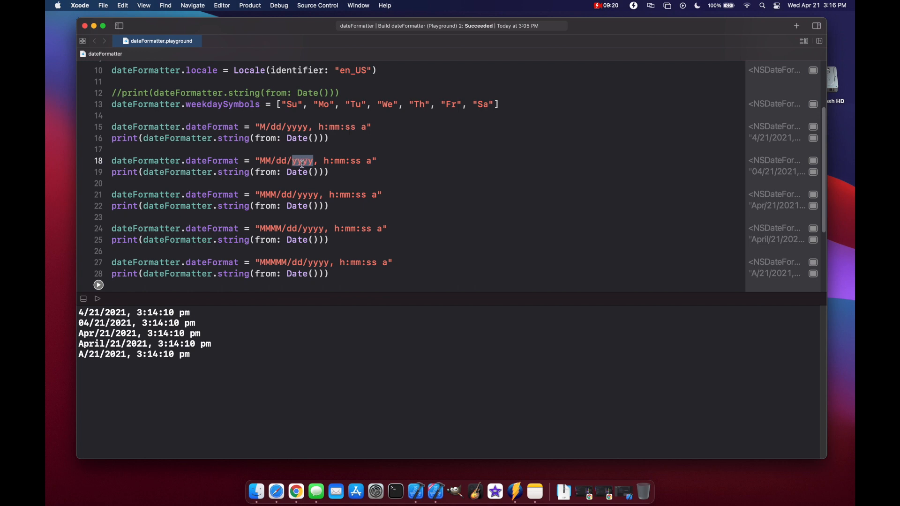
pyautogui.moveTo(297, 206)
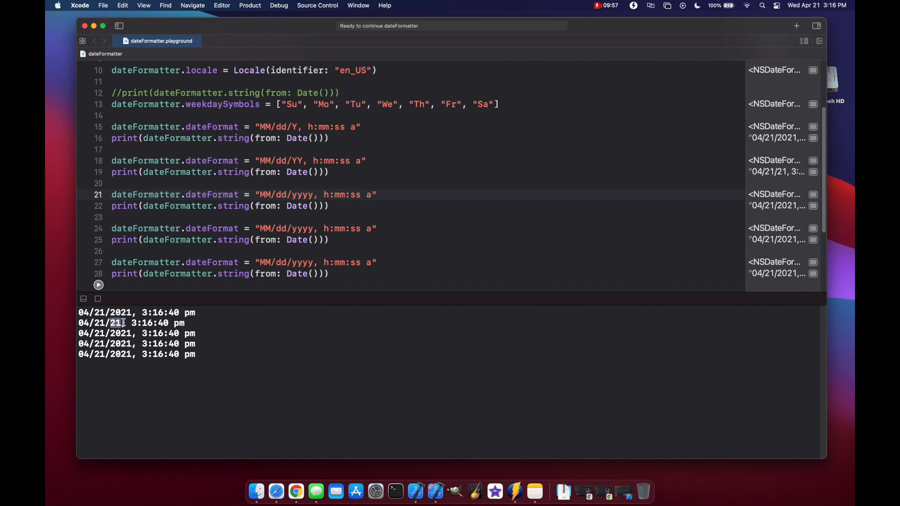
# Select the repeated Y/YY format and print pairs for removal, keeping one MM/dd/Y format.
pyautogui.moveTo(111, 172); pyautogui.dragTo(329, 274)
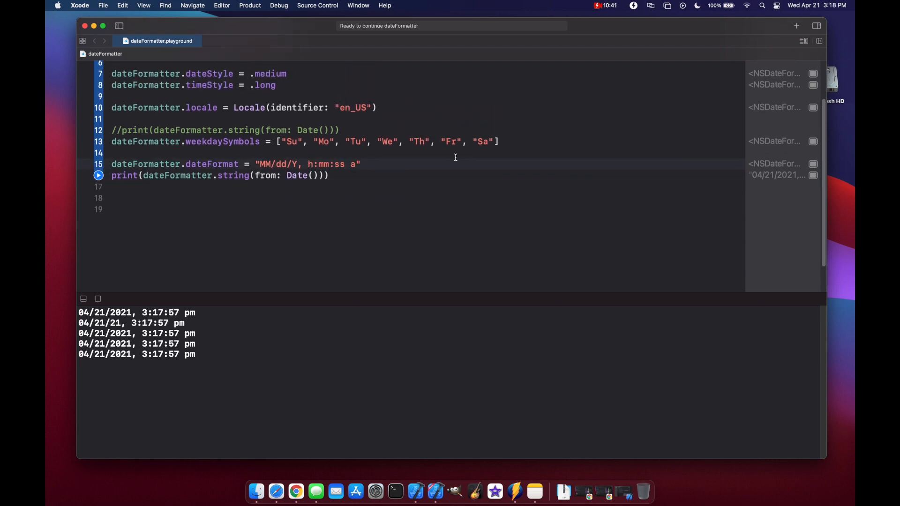
# Append fractional seconds ".SSSS" to the format and run, printing 3:18:11.6430 pm.
pyautogui.write('.')
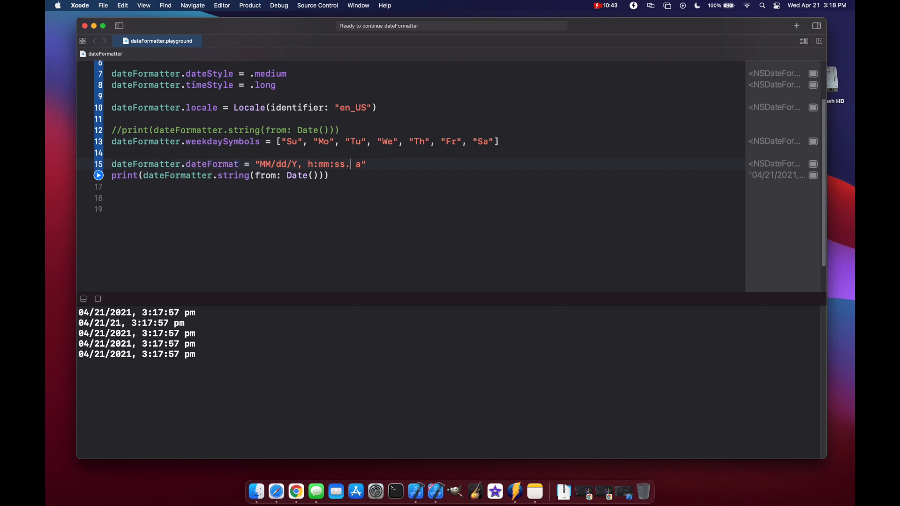
pyautogui.write('SSSS')
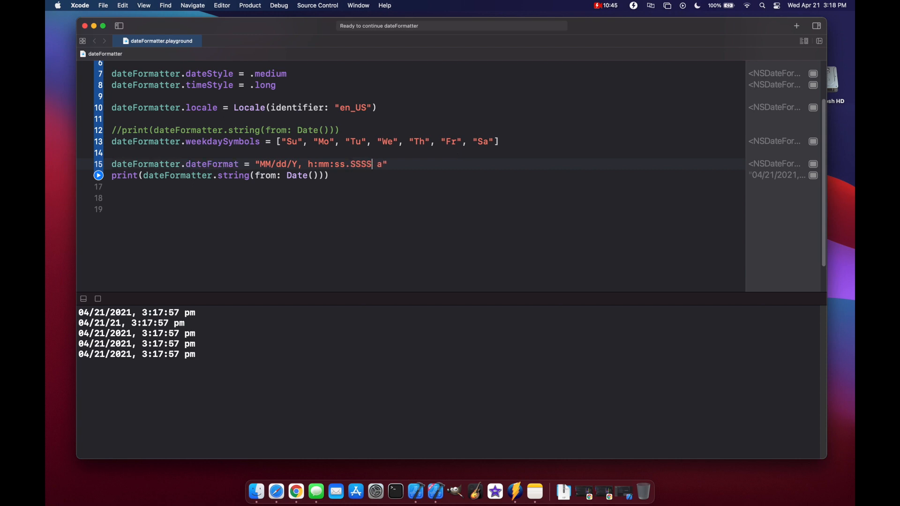
pyautogui.click(99, 175)
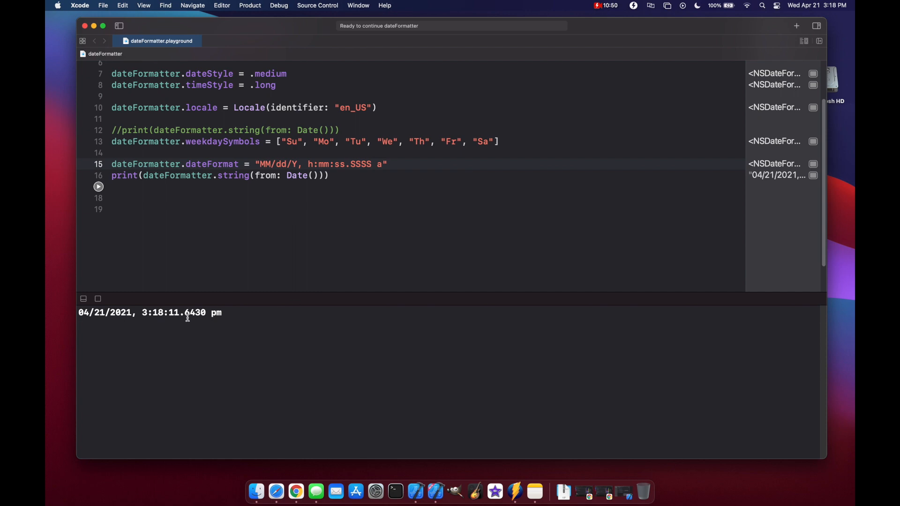
pyautogui.doubleClick(194, 312)
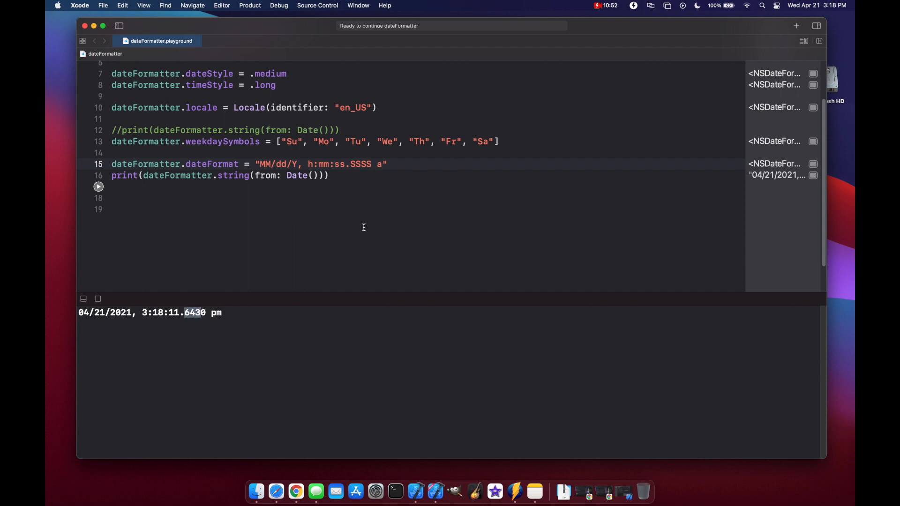
pyautogui.click(383, 164)
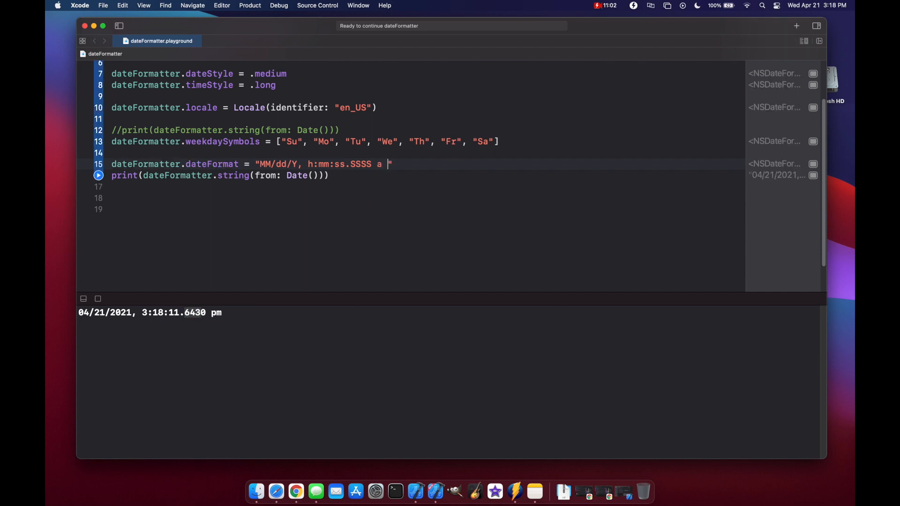
# Append time zone pattern ZZZ printing -0400, then select the ZZZZ variant giving GMT-04:00.
pyautogui.write('ZZZ')
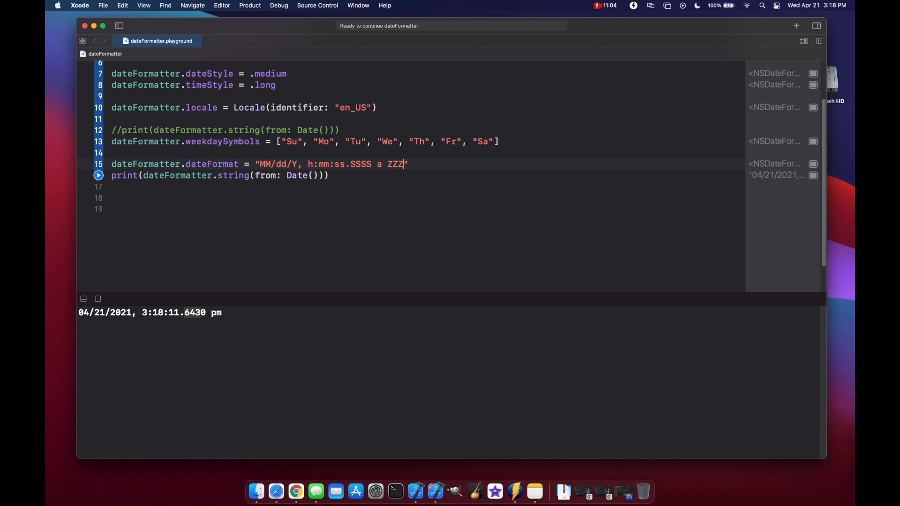
pyautogui.click(98, 175)
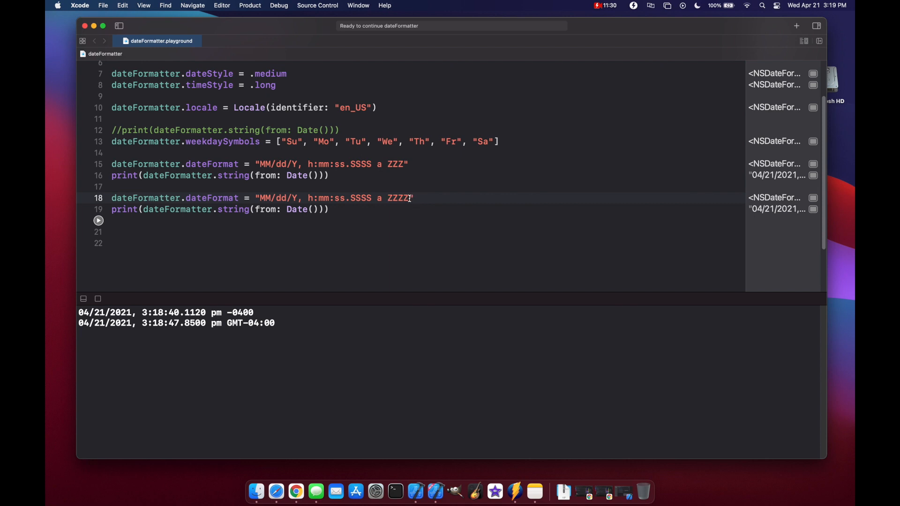
pyautogui.doubleClick(397, 197)
pyautogui.write("'")
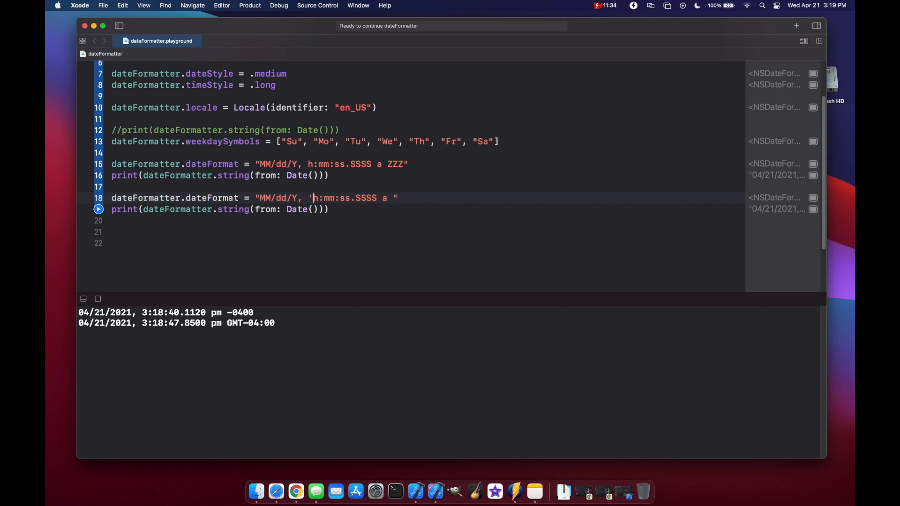
# Embed the quoted literal 'at on near' before h:mm:ss.SSSS in the format string and run it.
pyautogui.write("at'")
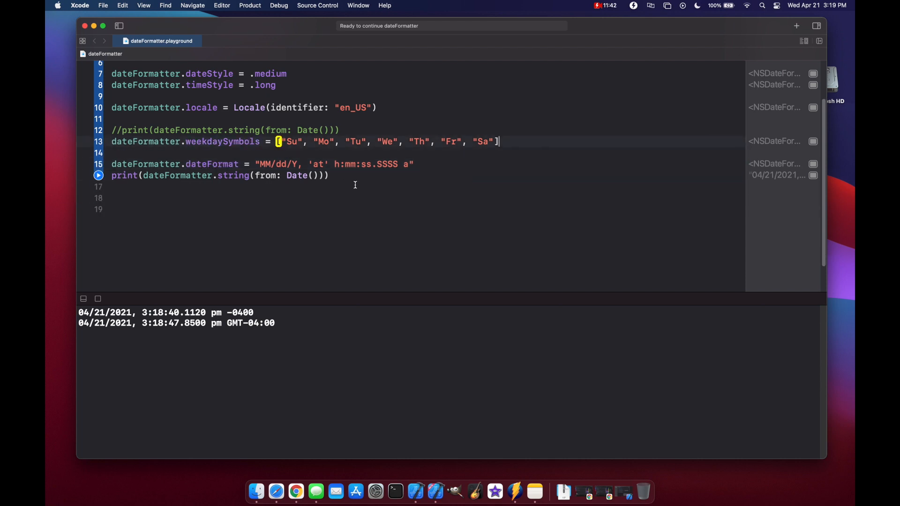
pyautogui.click(97, 175)
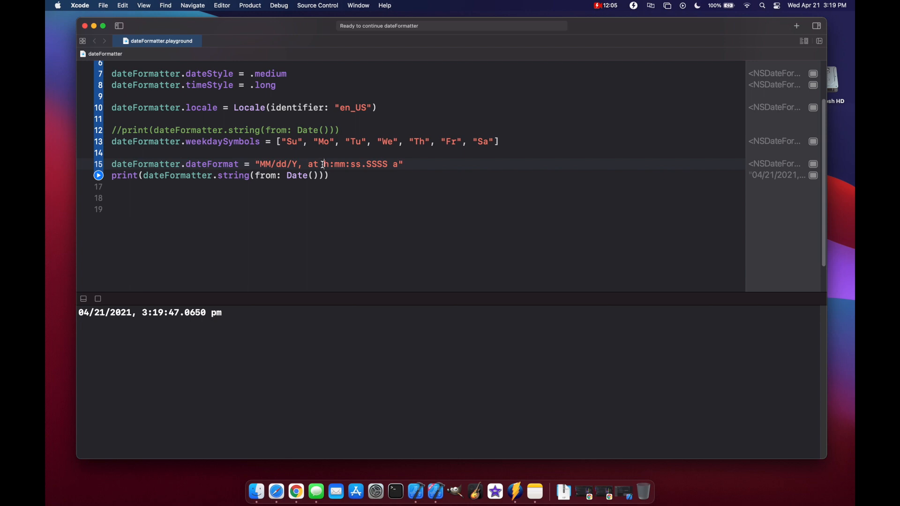
pyautogui.click(98, 175)
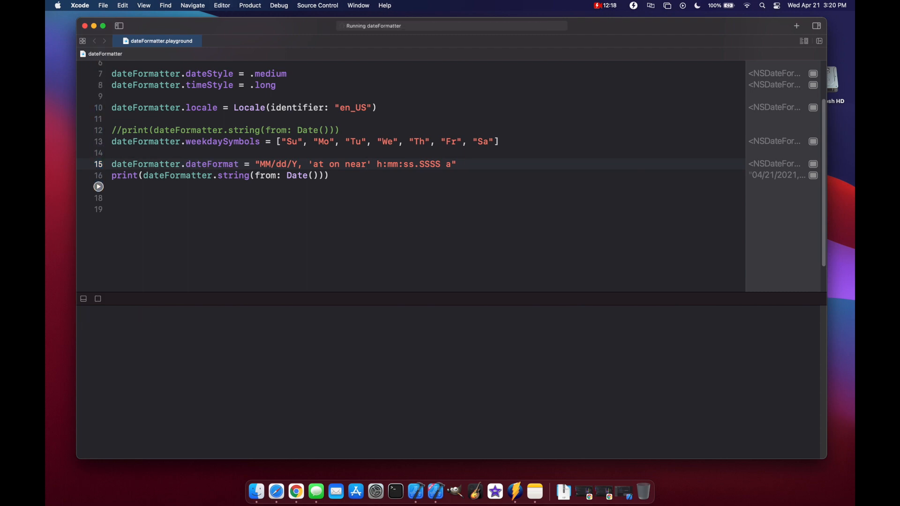
# Call setLocalizedDateFormatFromTemplate with "MM/dd/Y, 'at on near' h:mm:ss.SSSS a" on a new line.
pyautogui.click(358, 206)
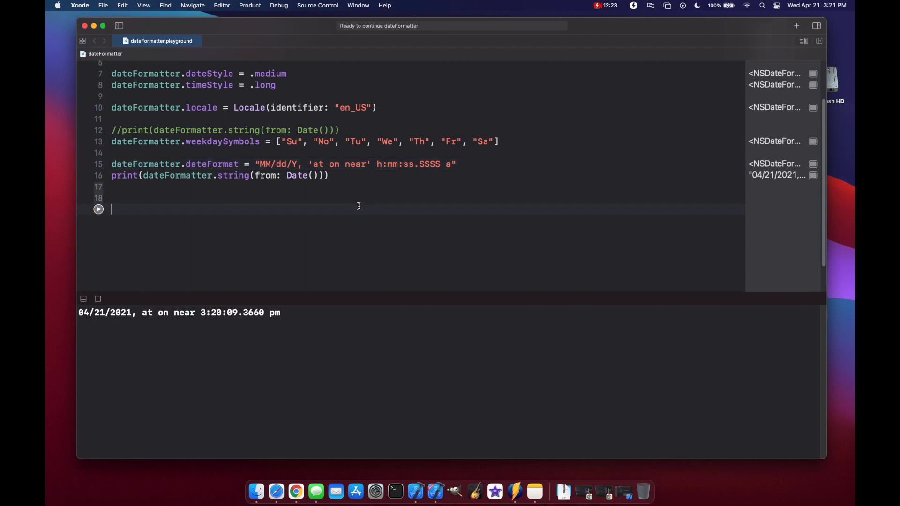
pyautogui.write('dateFo')
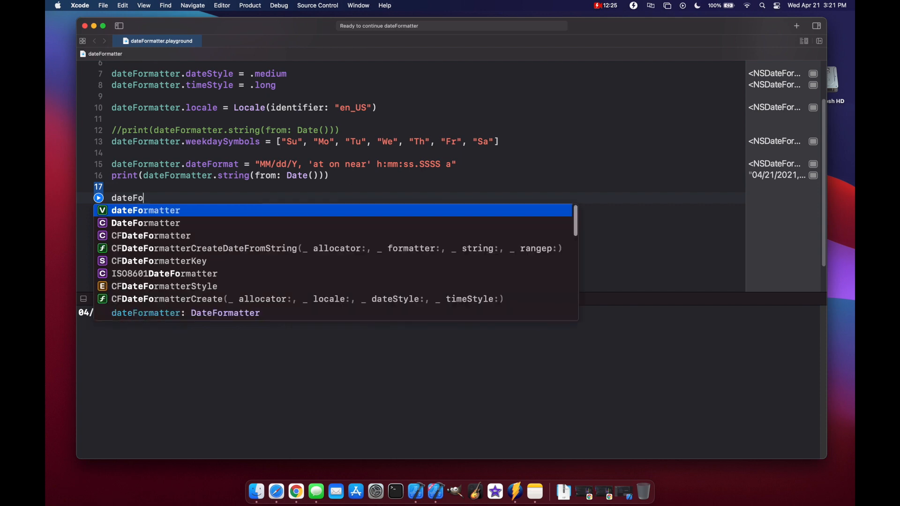
pyautogui.write('rmatter.set')
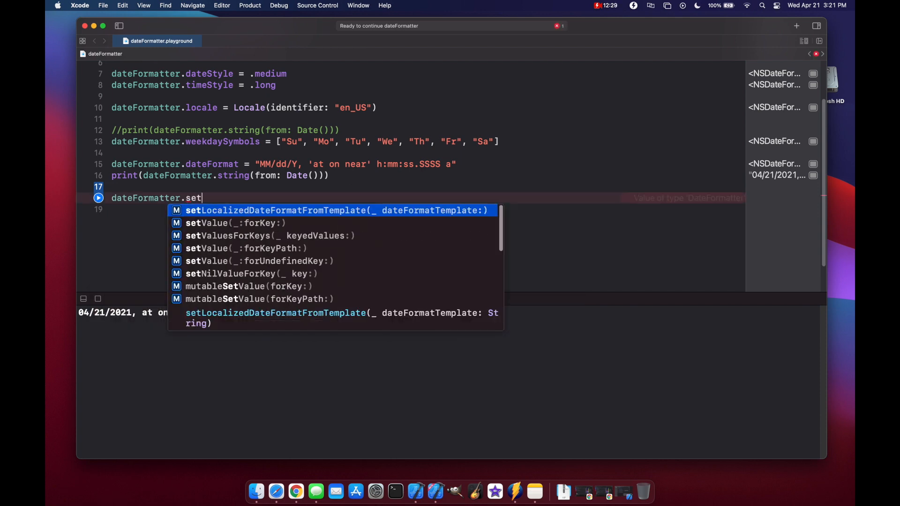
pyautogui.click(337, 210)
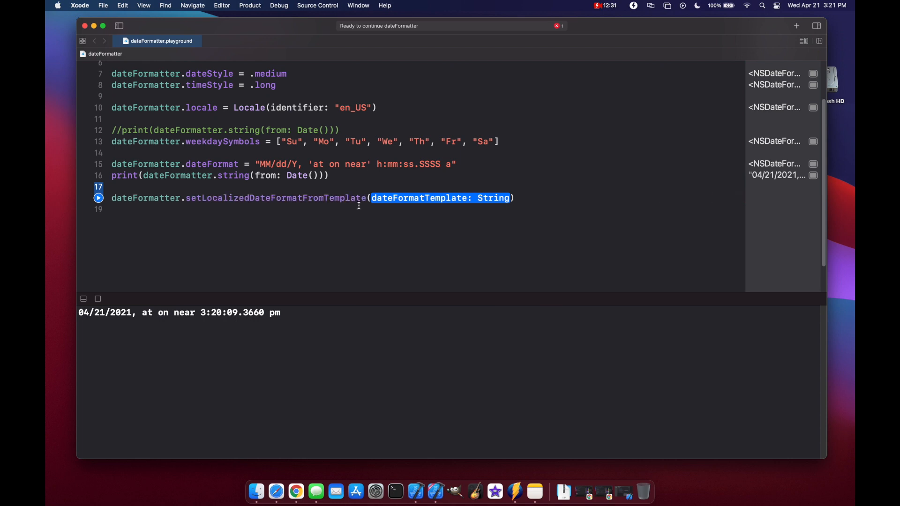
pyautogui.write('"MM/dd/Y, \'at on near\' h:mm:ss.SSSS a"')
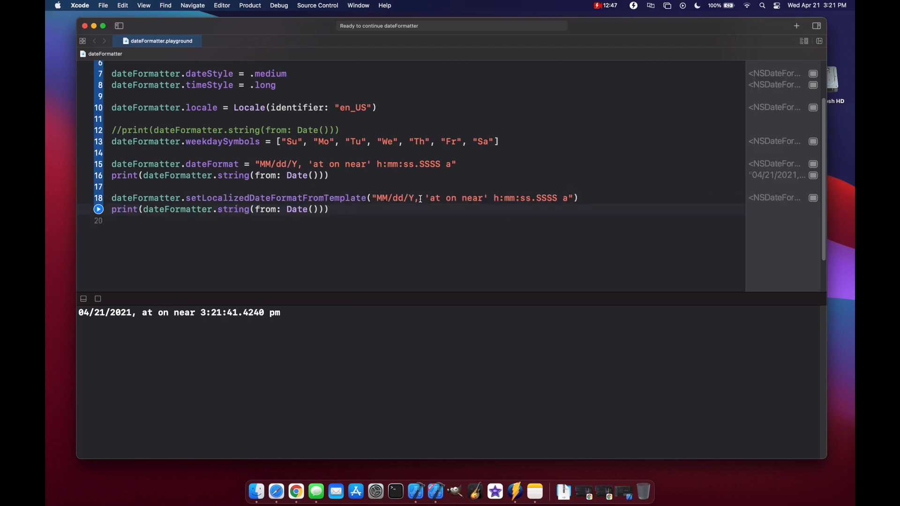
pyautogui.doubleClick(455, 198)
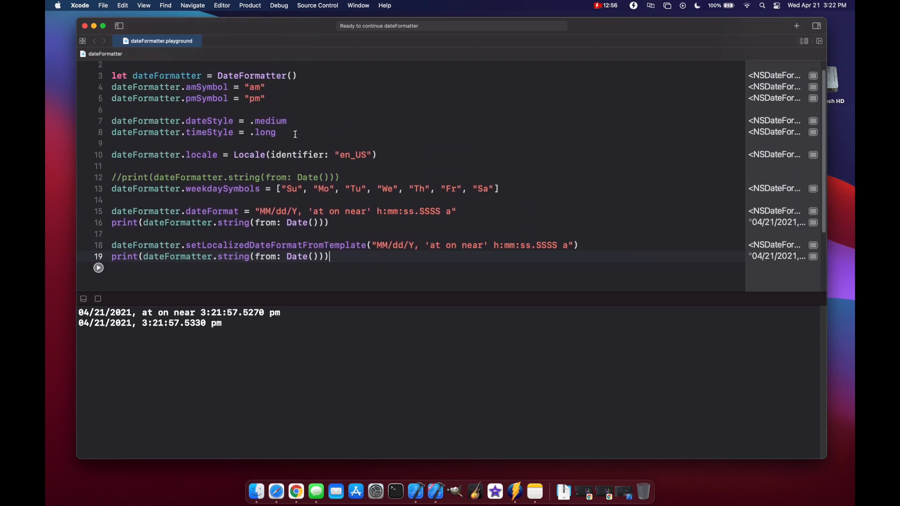
pyautogui.moveTo(111, 121); pyautogui.dragTo(275, 132)
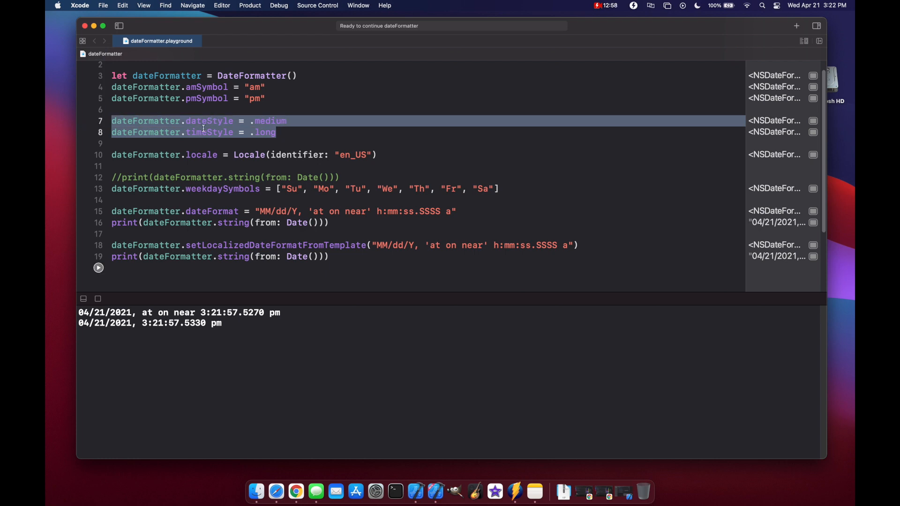
pyautogui.click(281, 132)
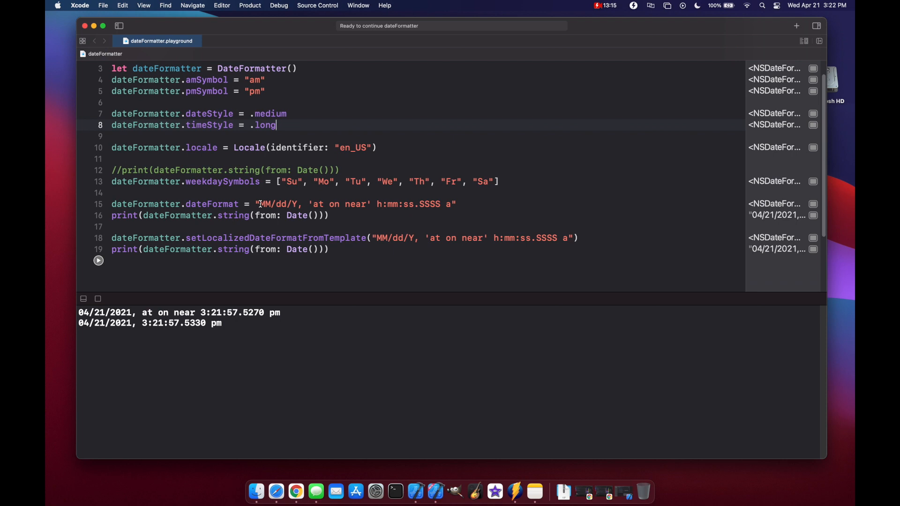
pyautogui.doubleClick(211, 204)
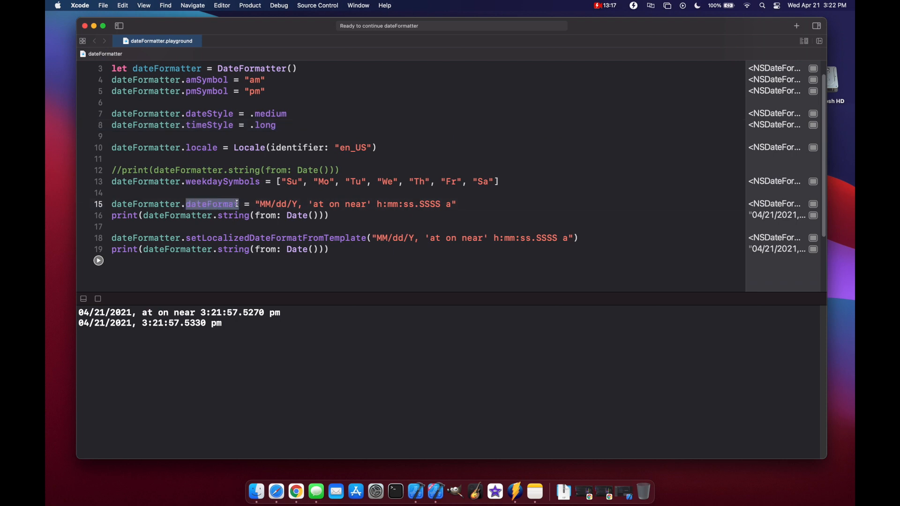